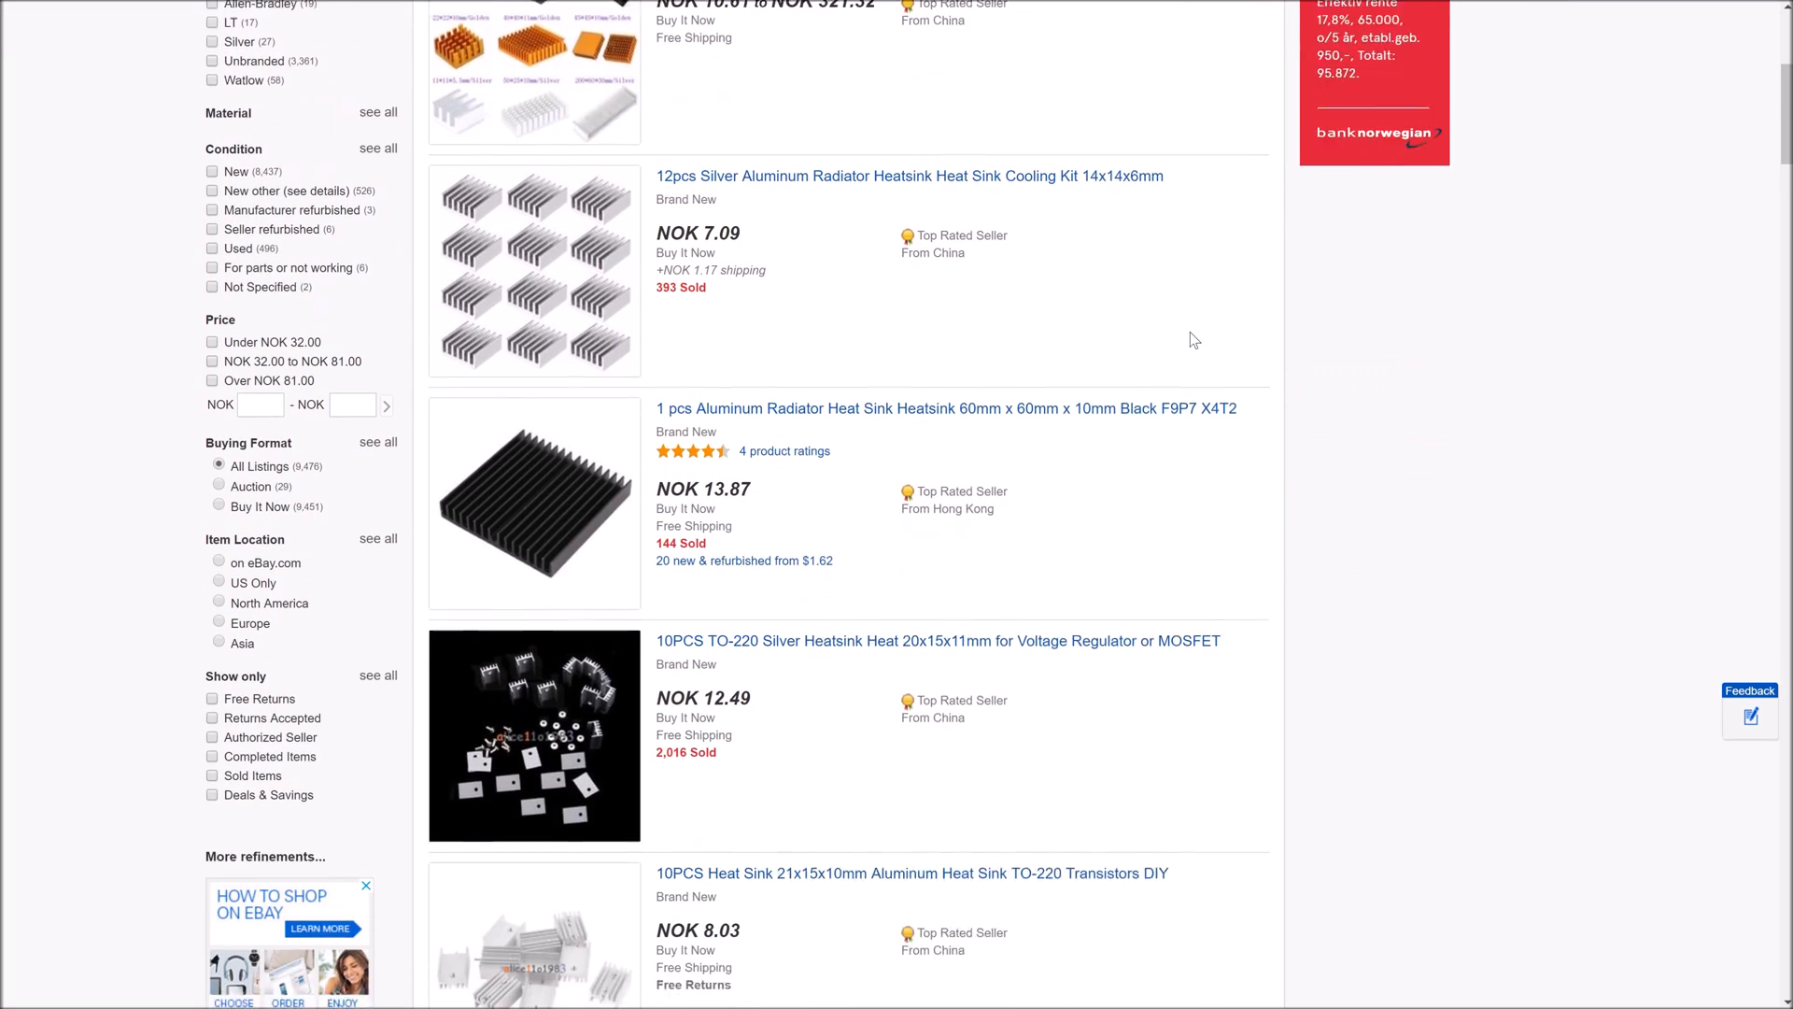
scroll("down", 3)
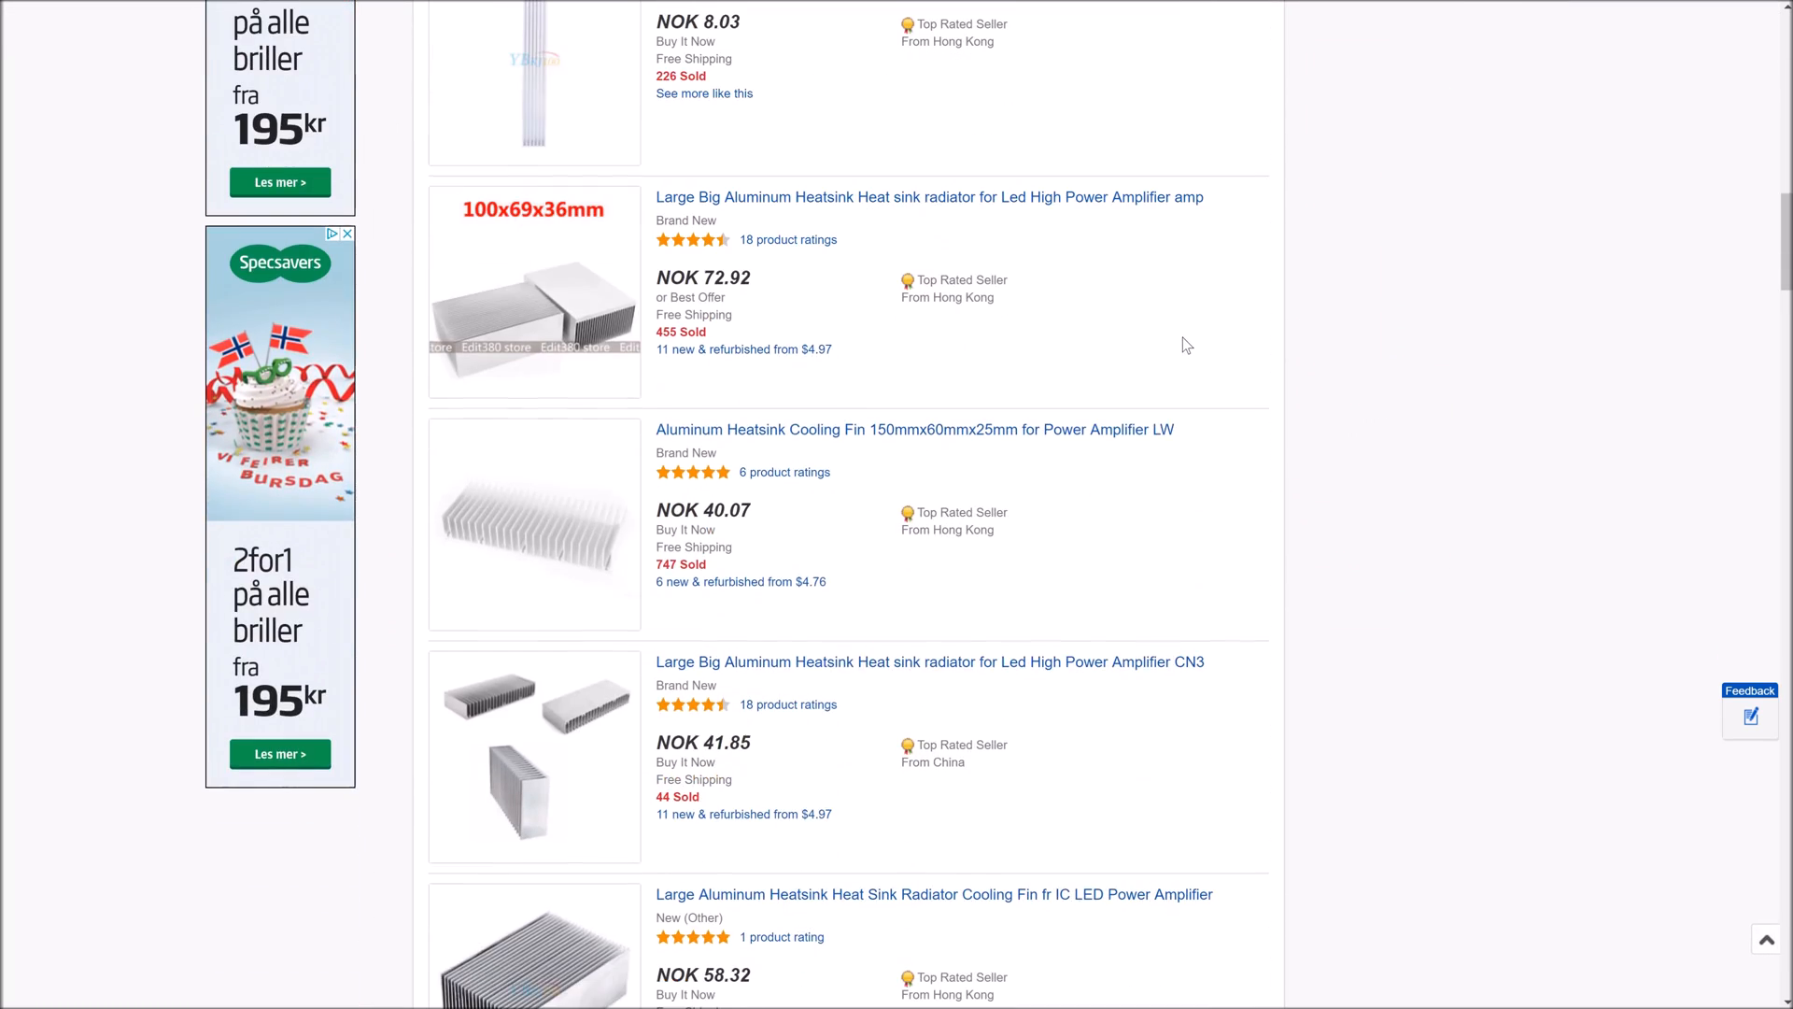
scroll("down", 3)
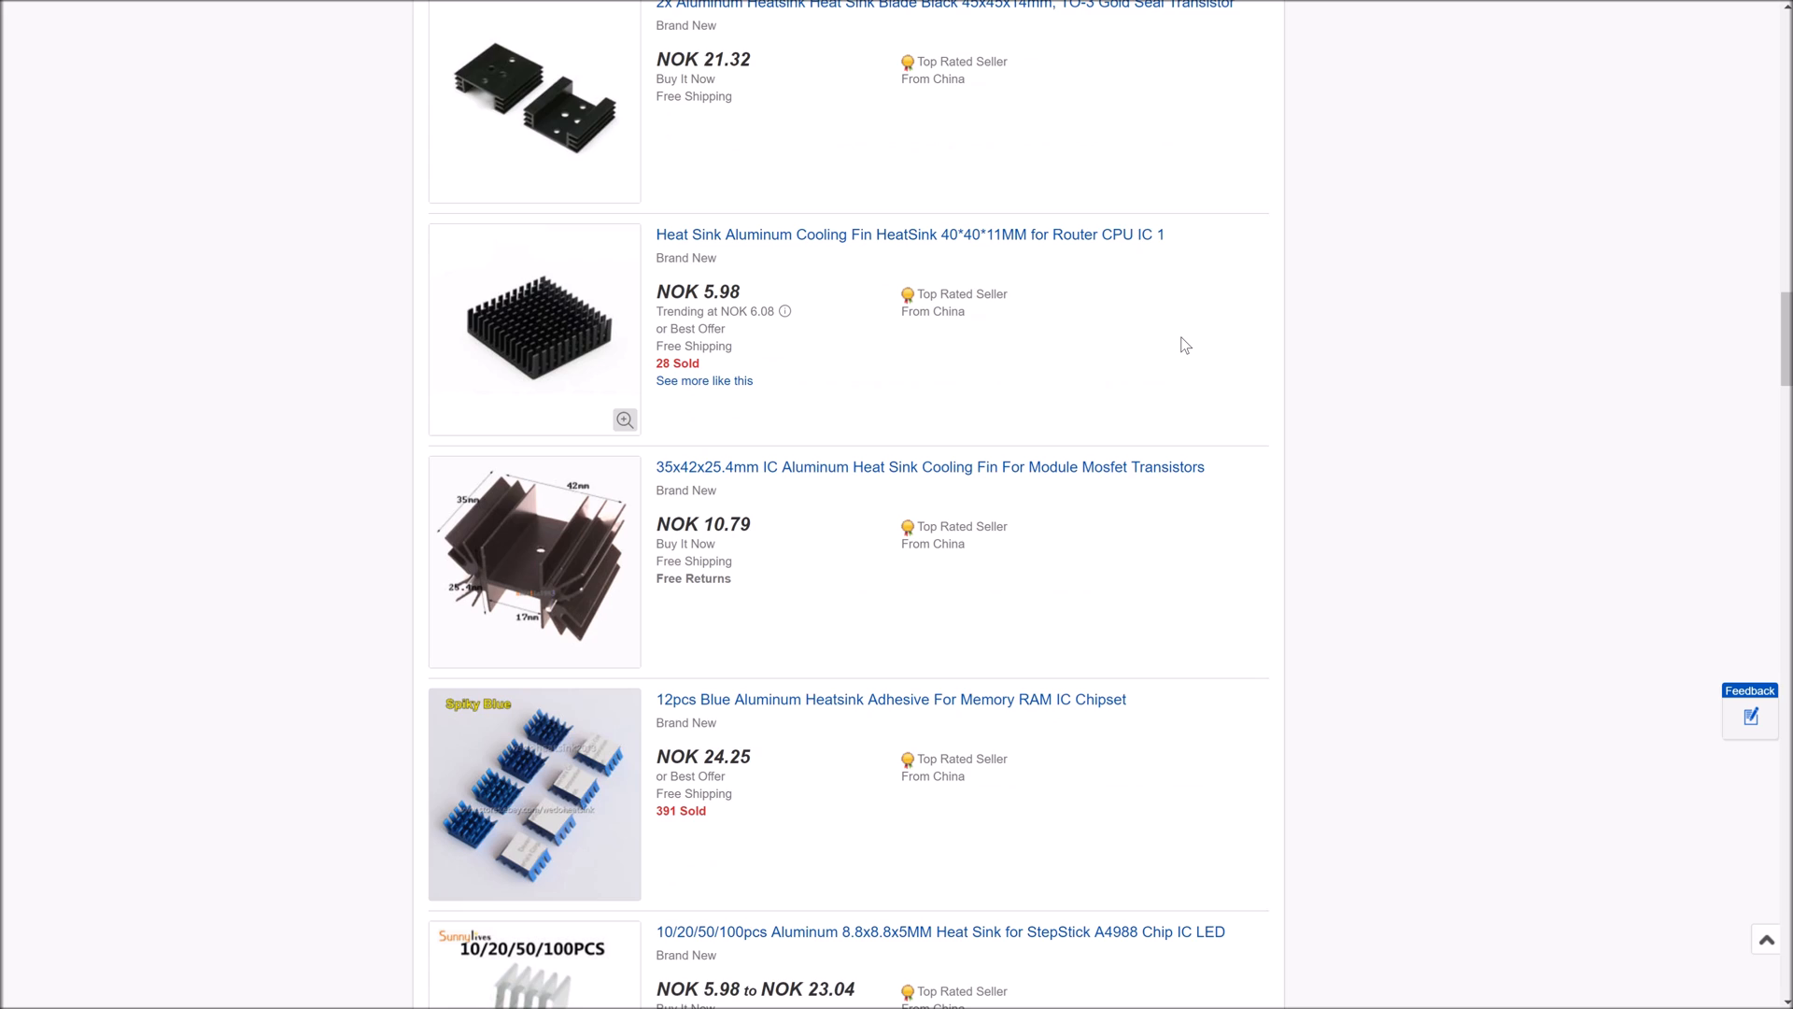
scroll("down", 3)
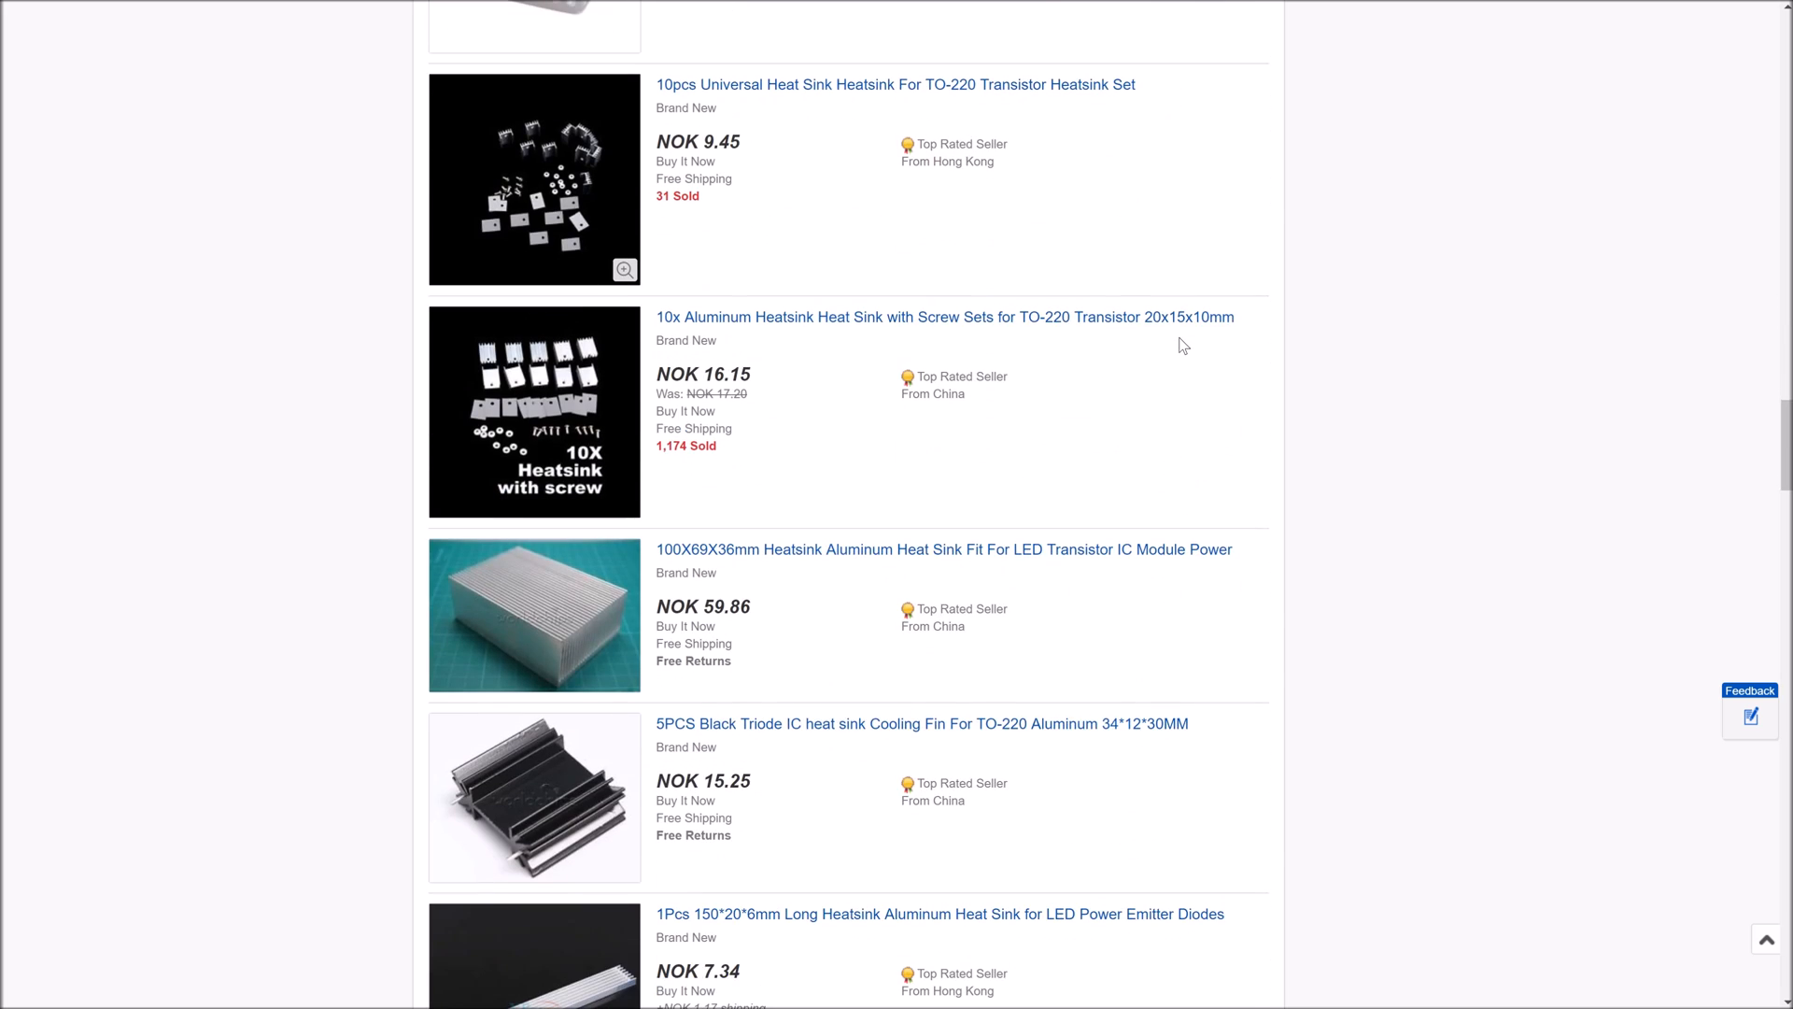
scroll("down", 3)
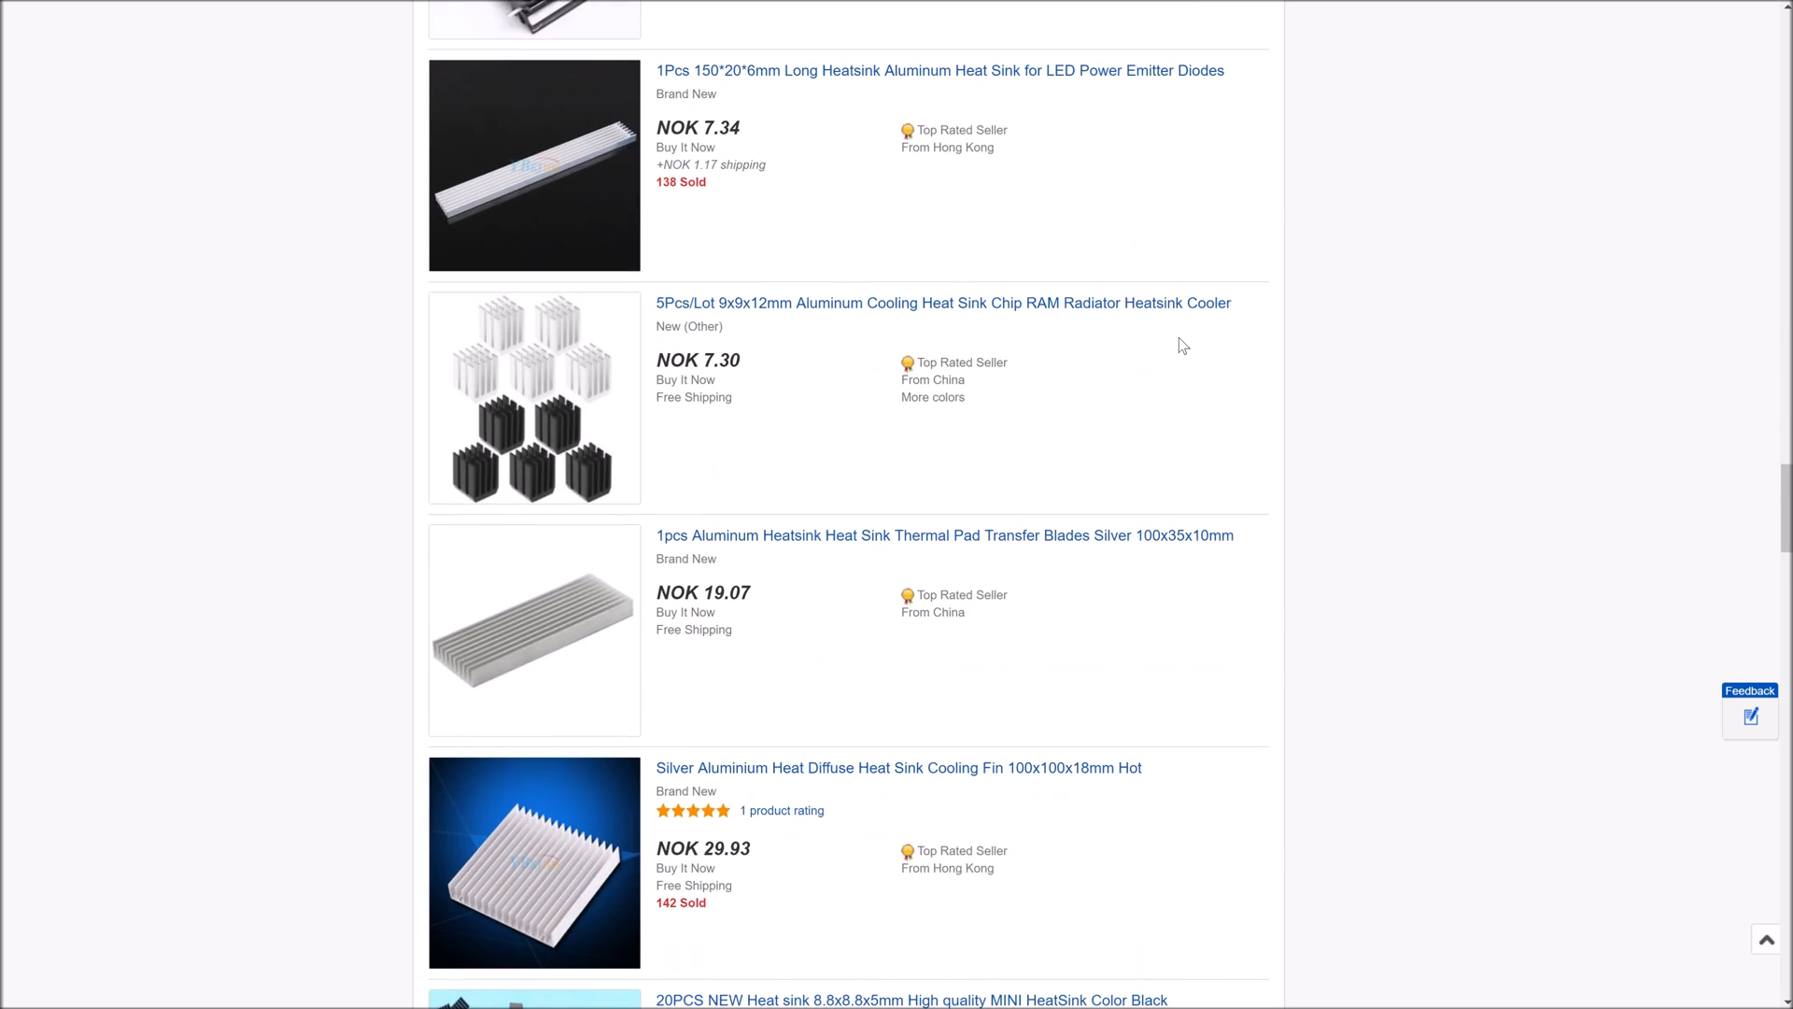
scroll("down", 3)
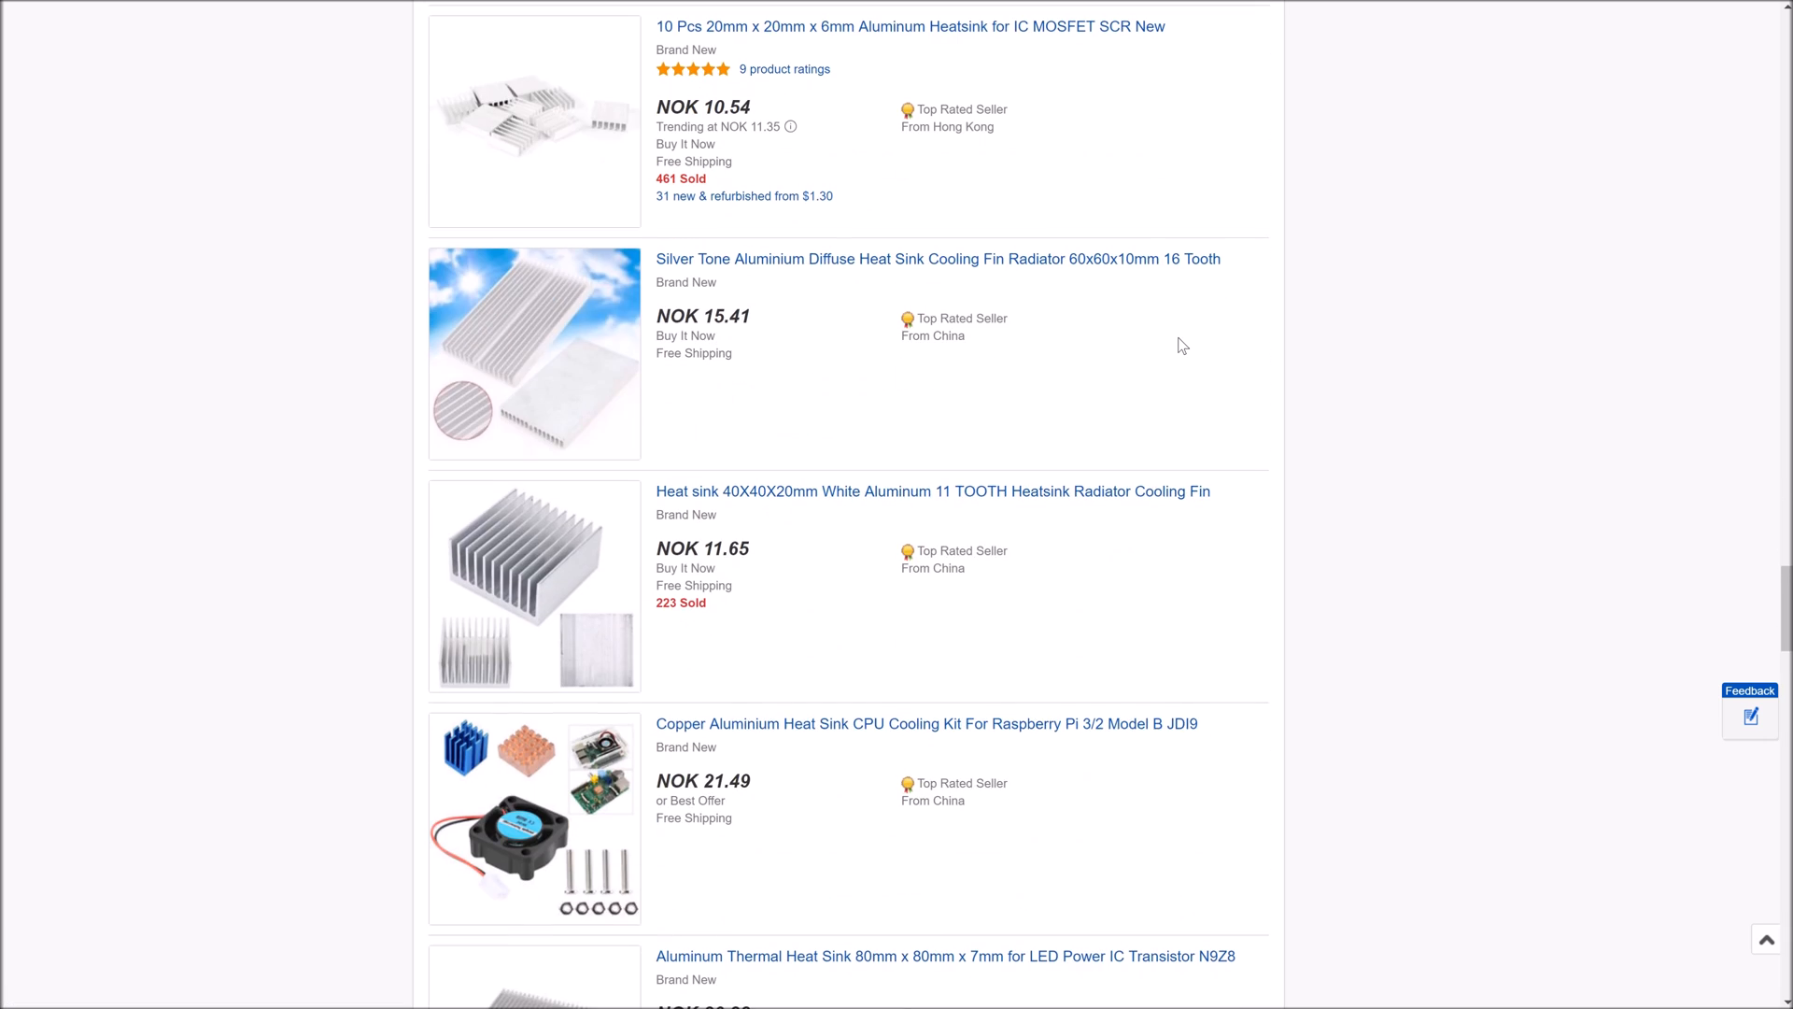
scroll("down", 3)
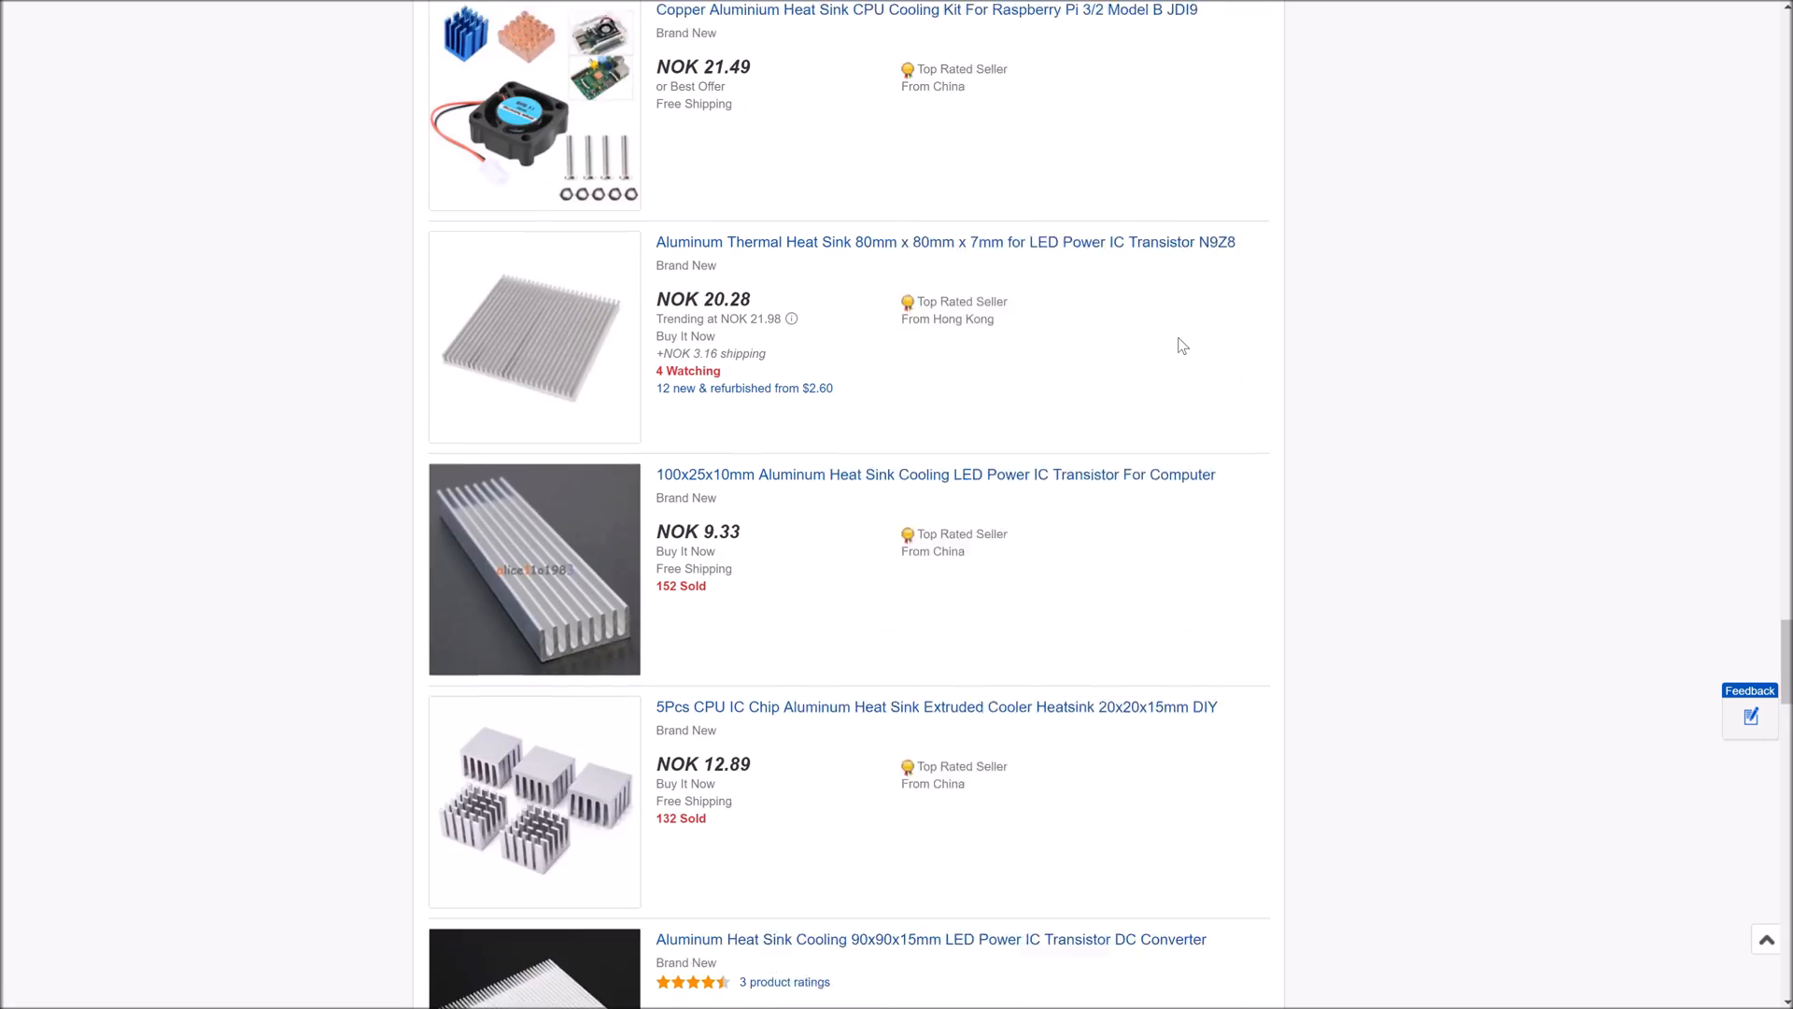
scroll("down", 3)
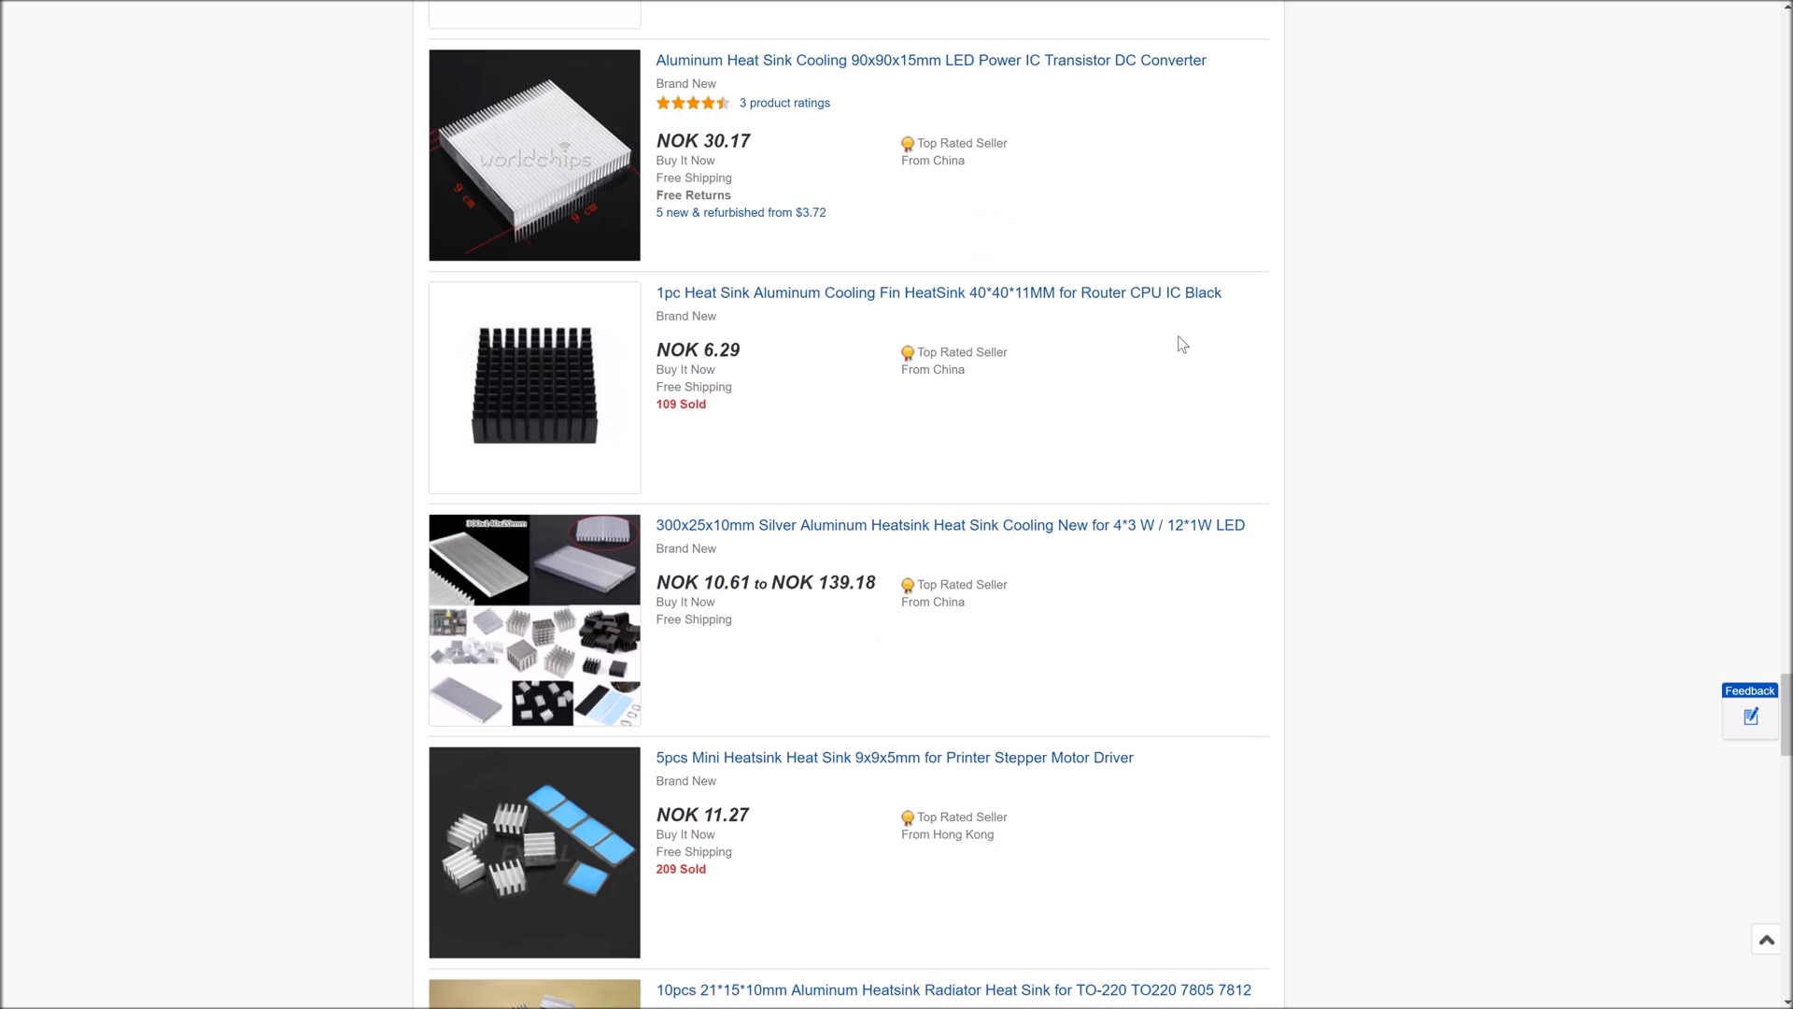
scroll("down", 3)
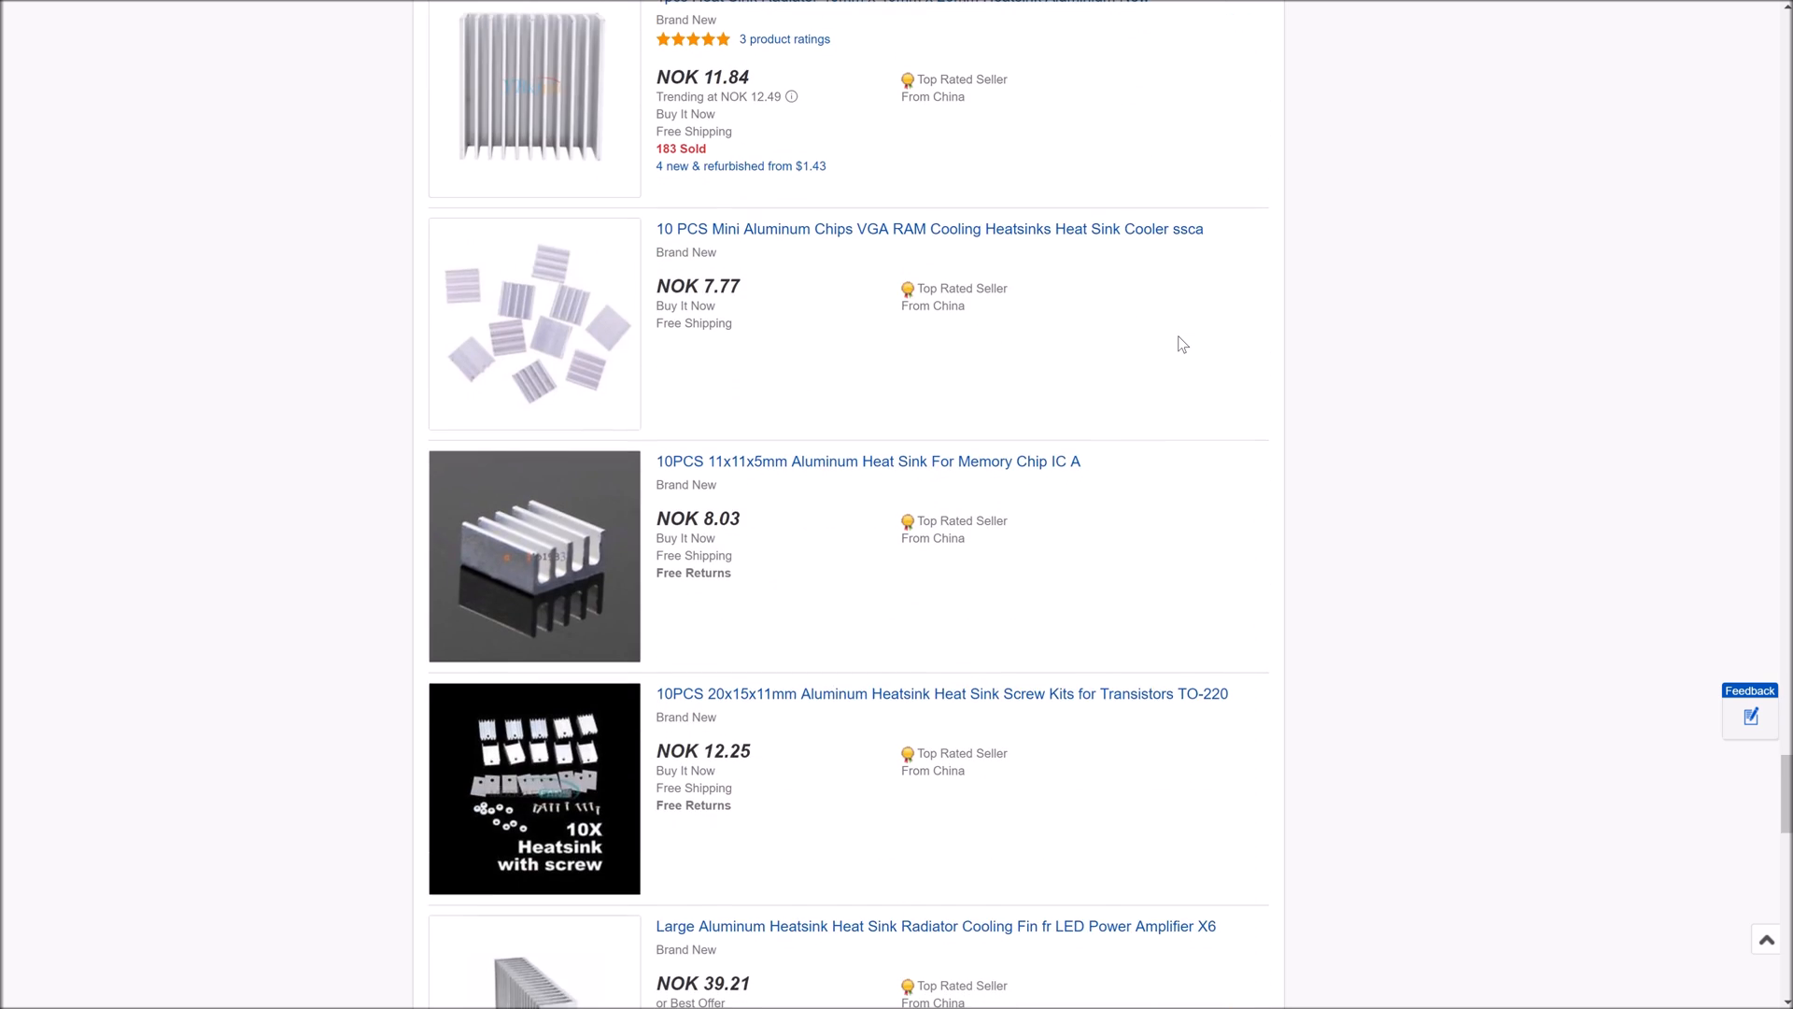
scroll("down", 3)
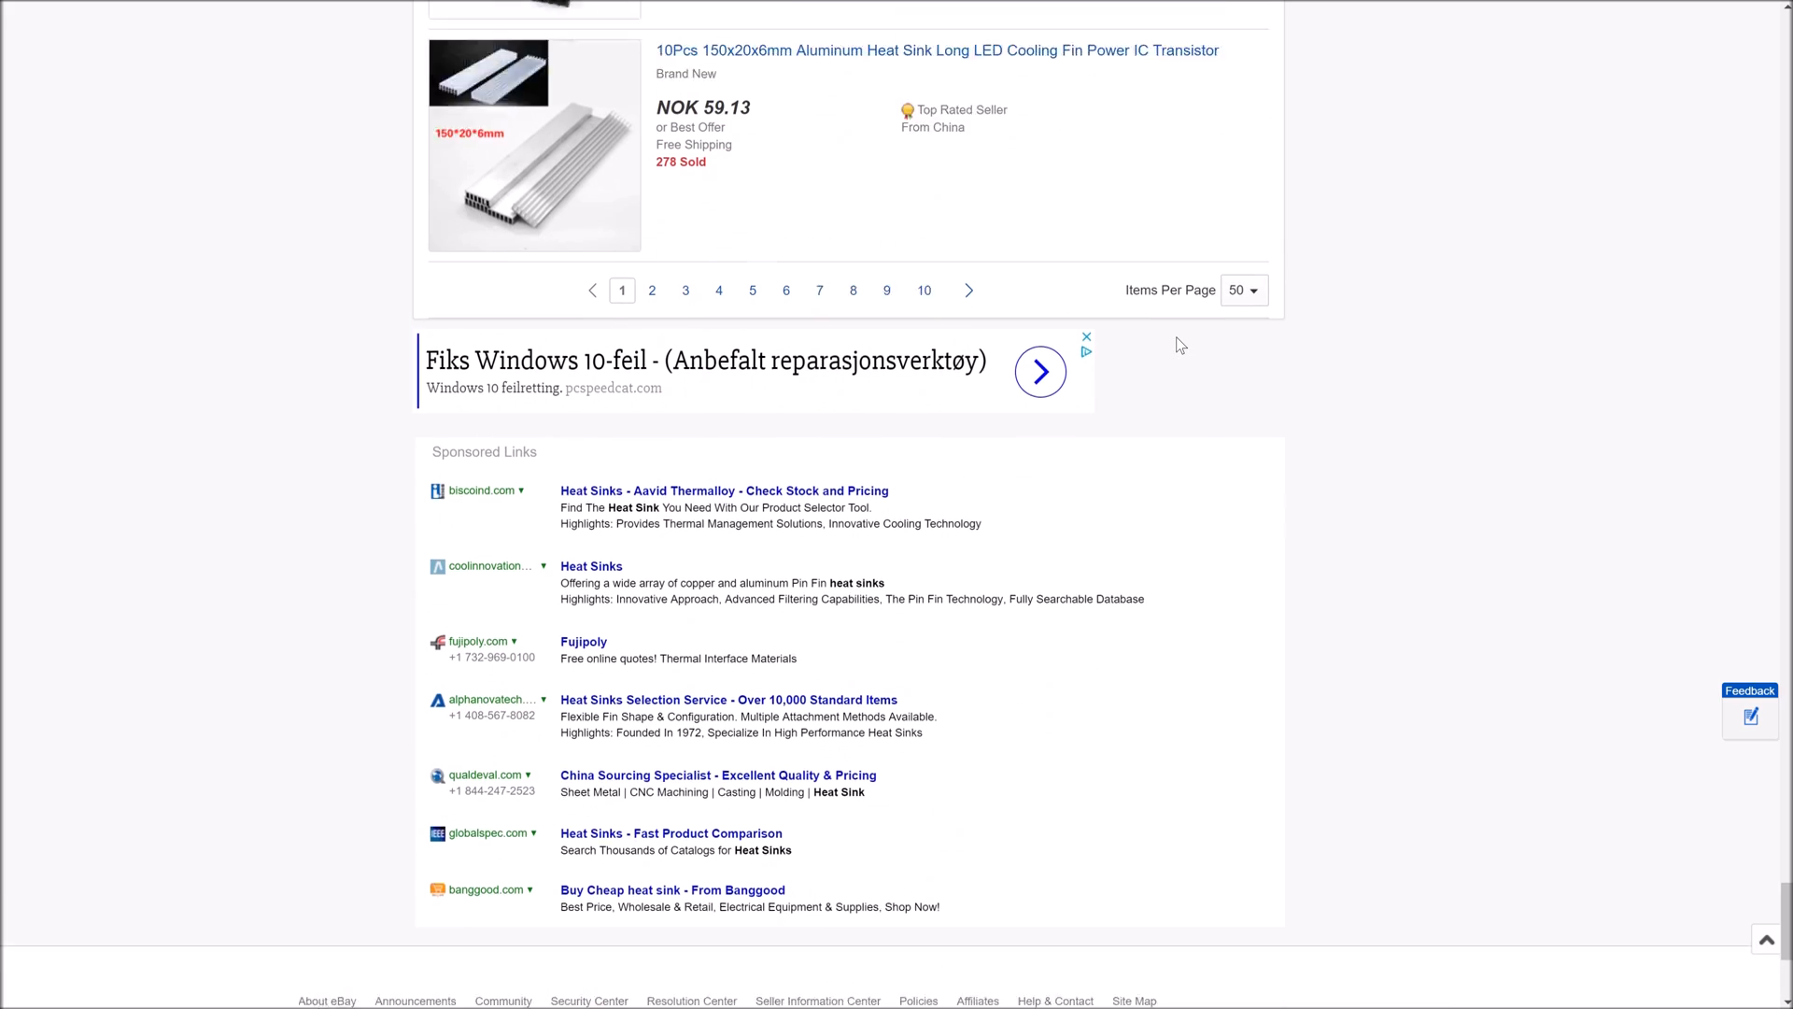
scroll("up", 3)
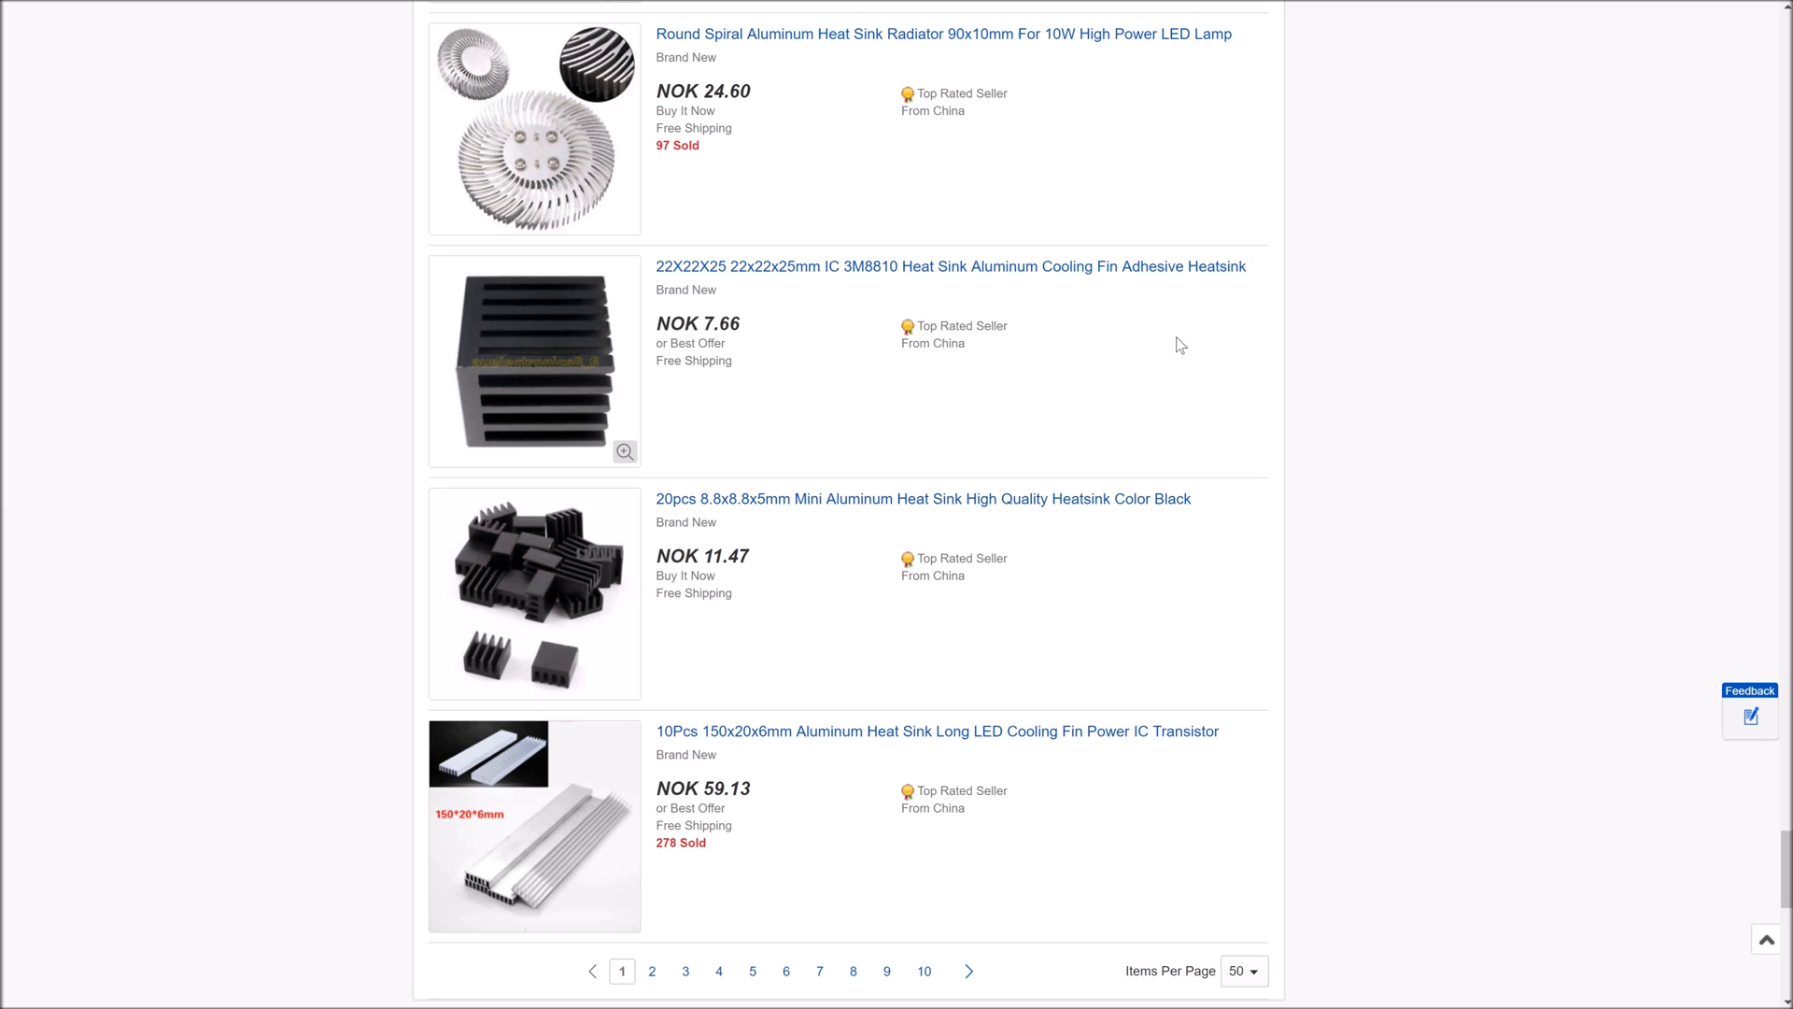
scroll("down", 3)
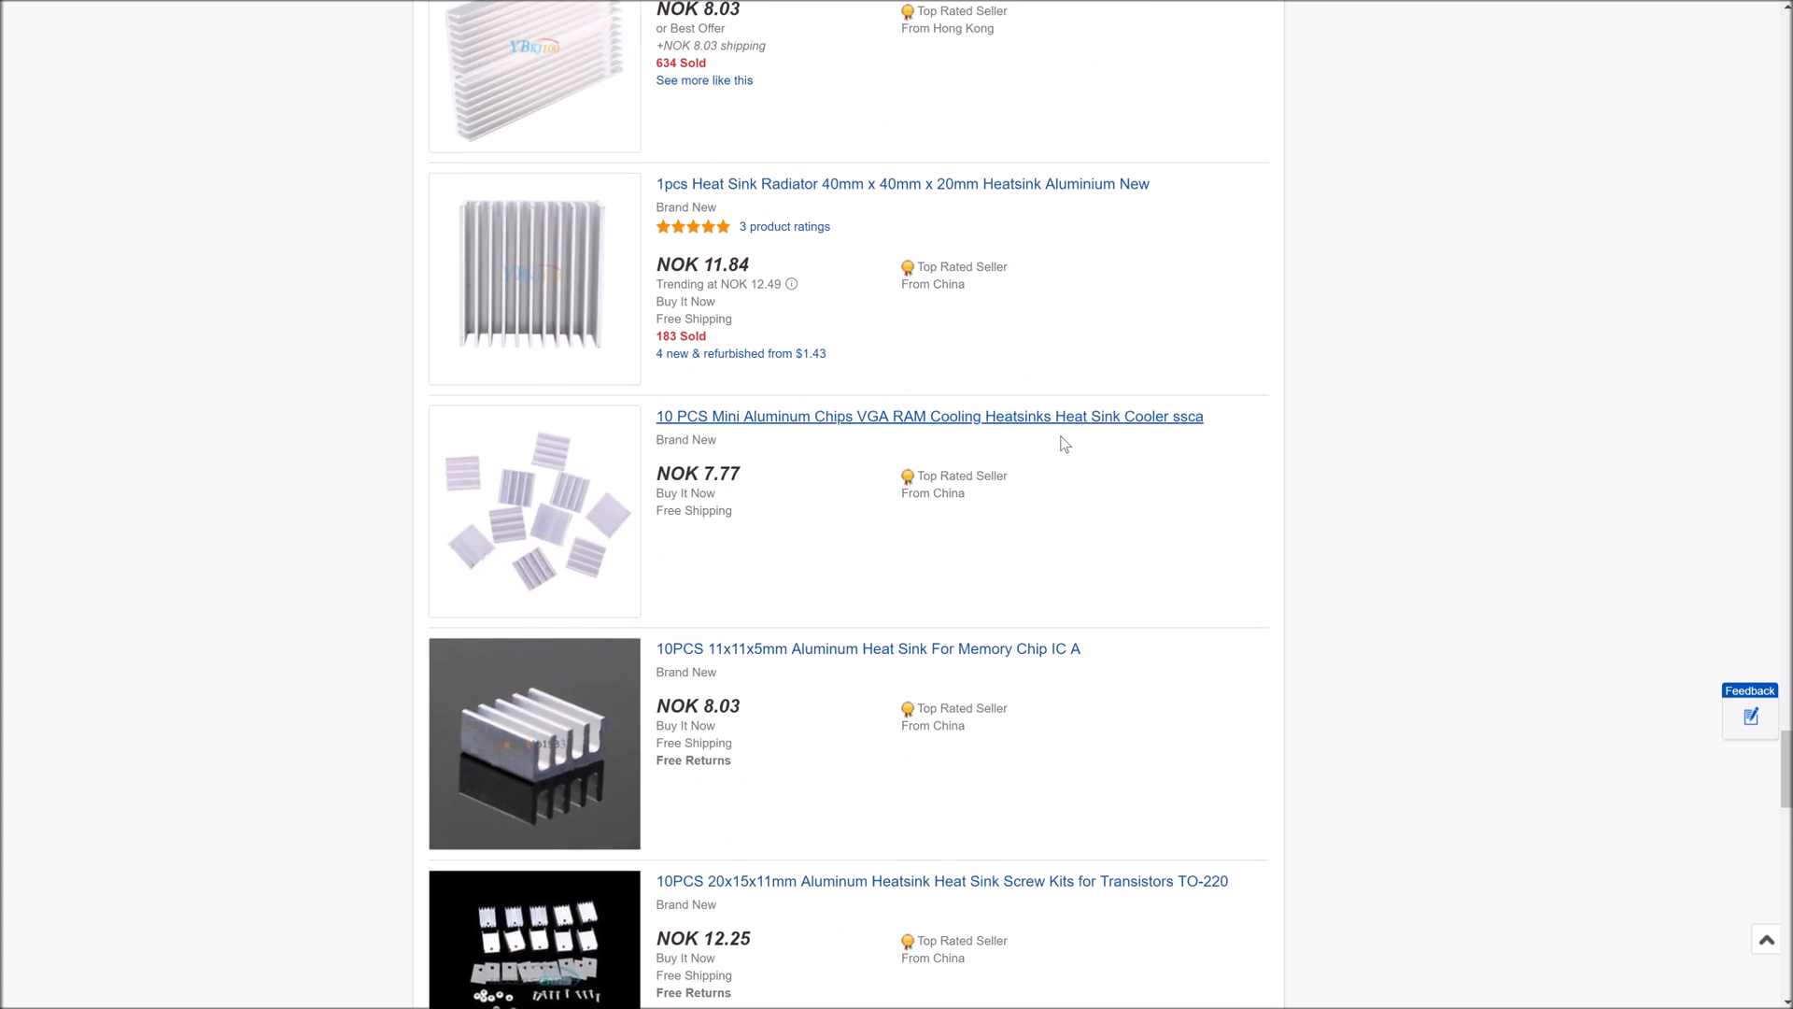
scroll("down", 3)
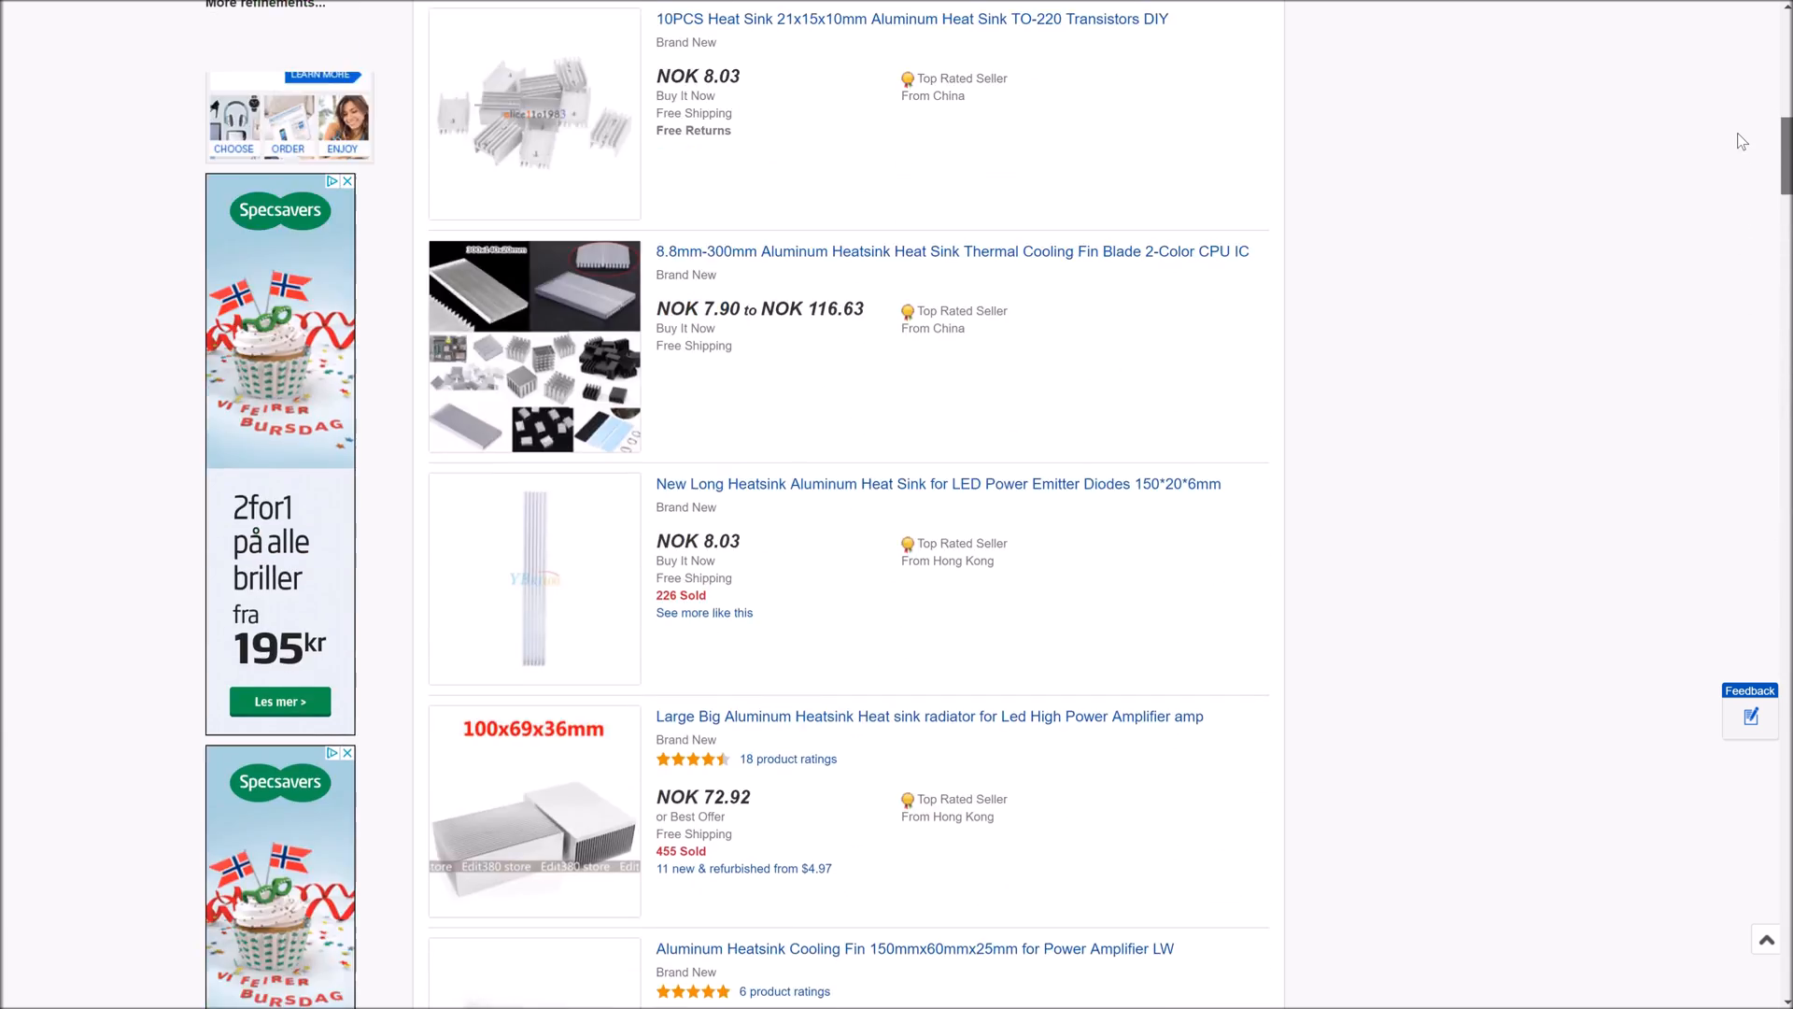
scroll("up", 3)
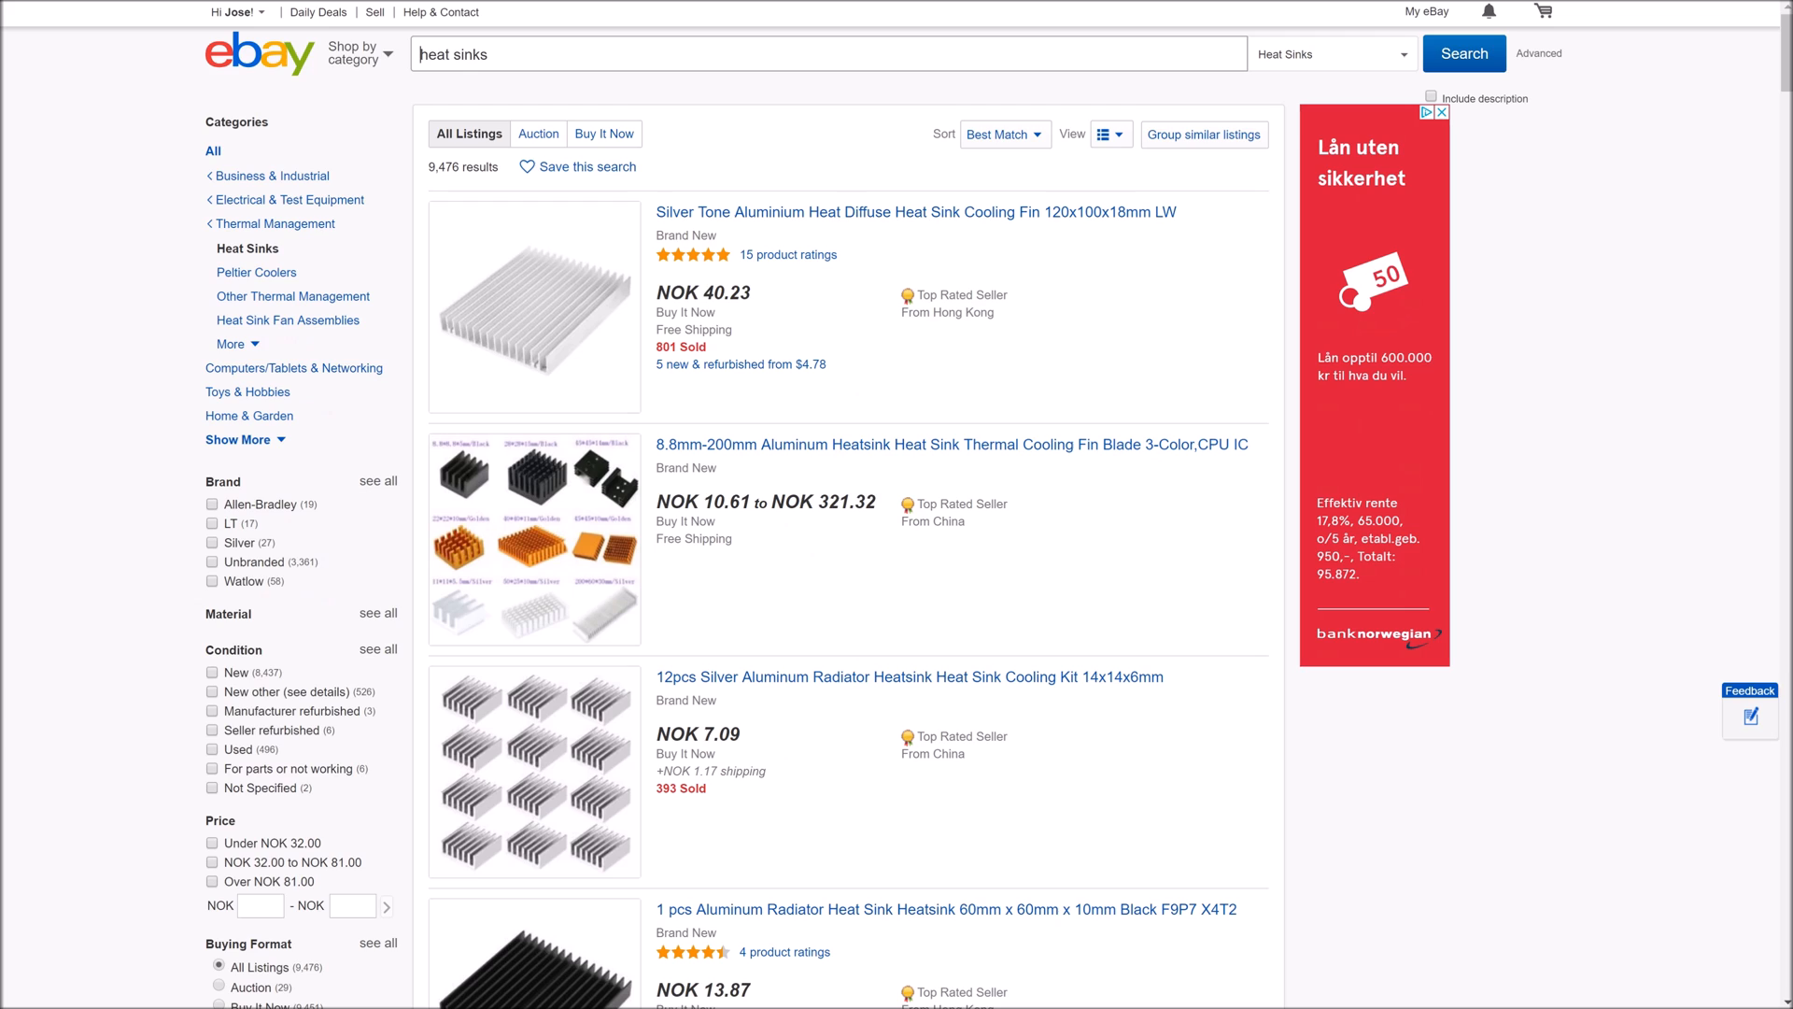
type("copper")
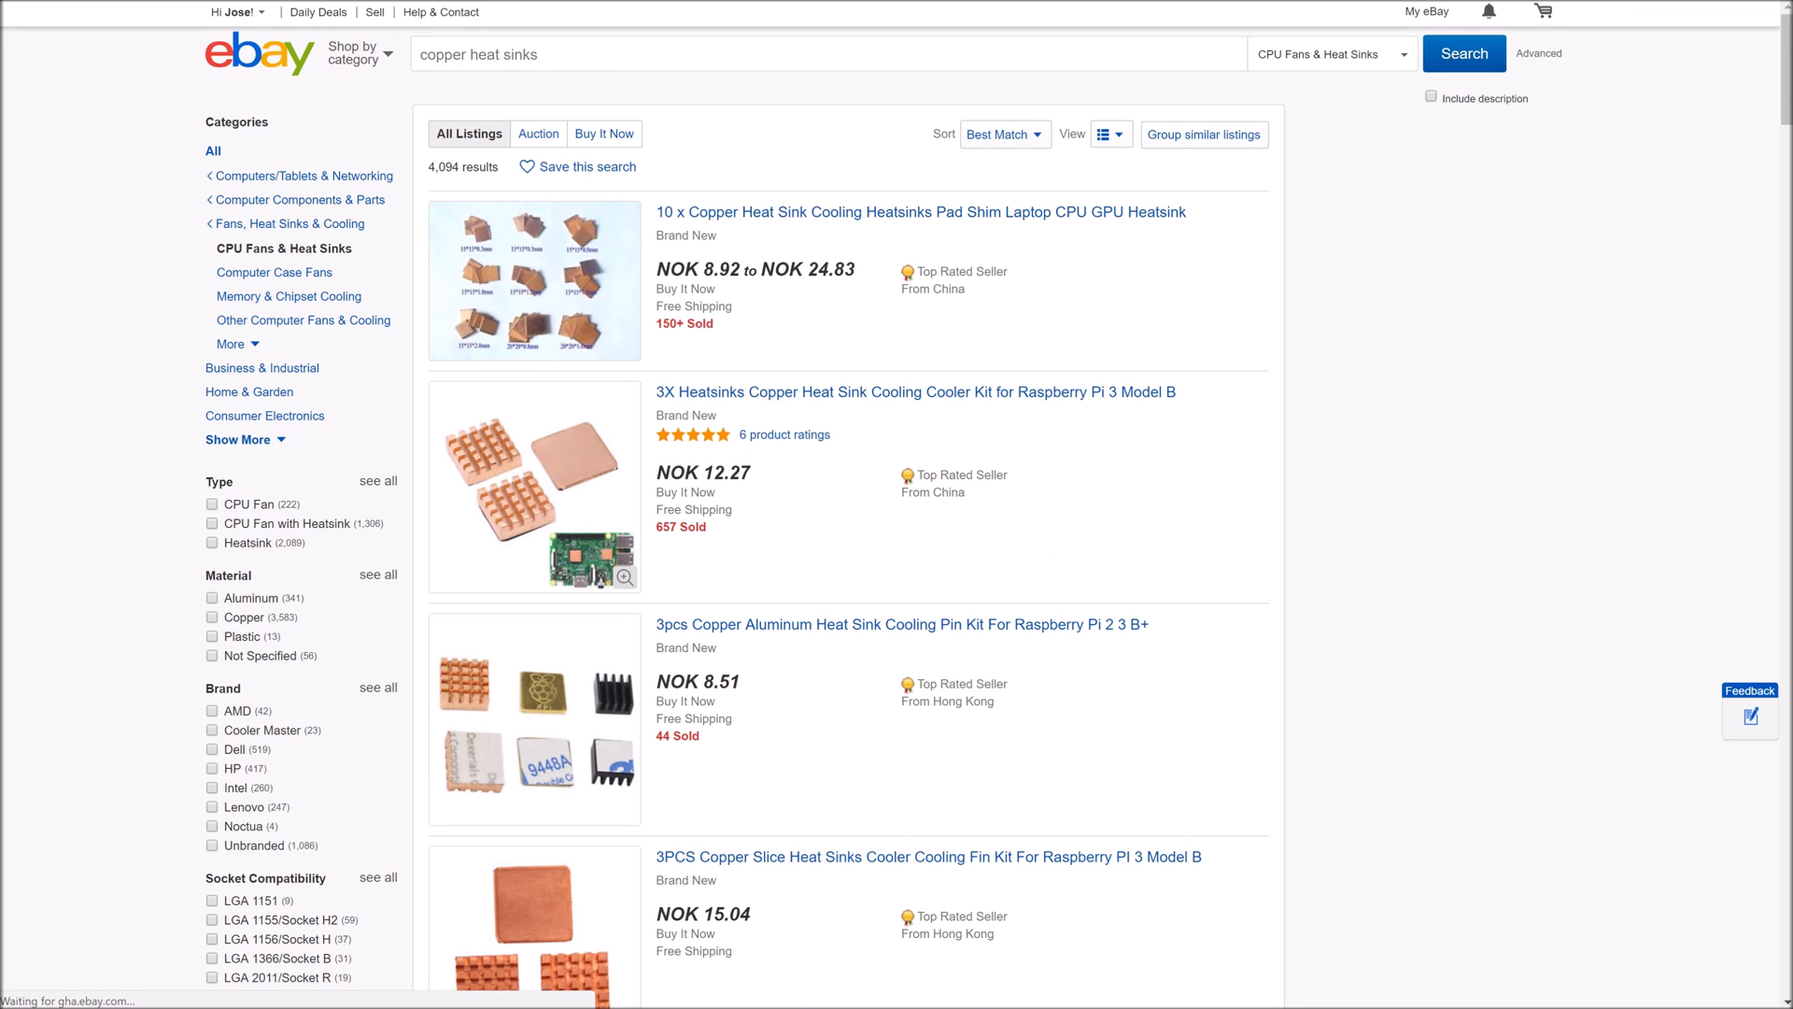
mouse_move(768, 312)
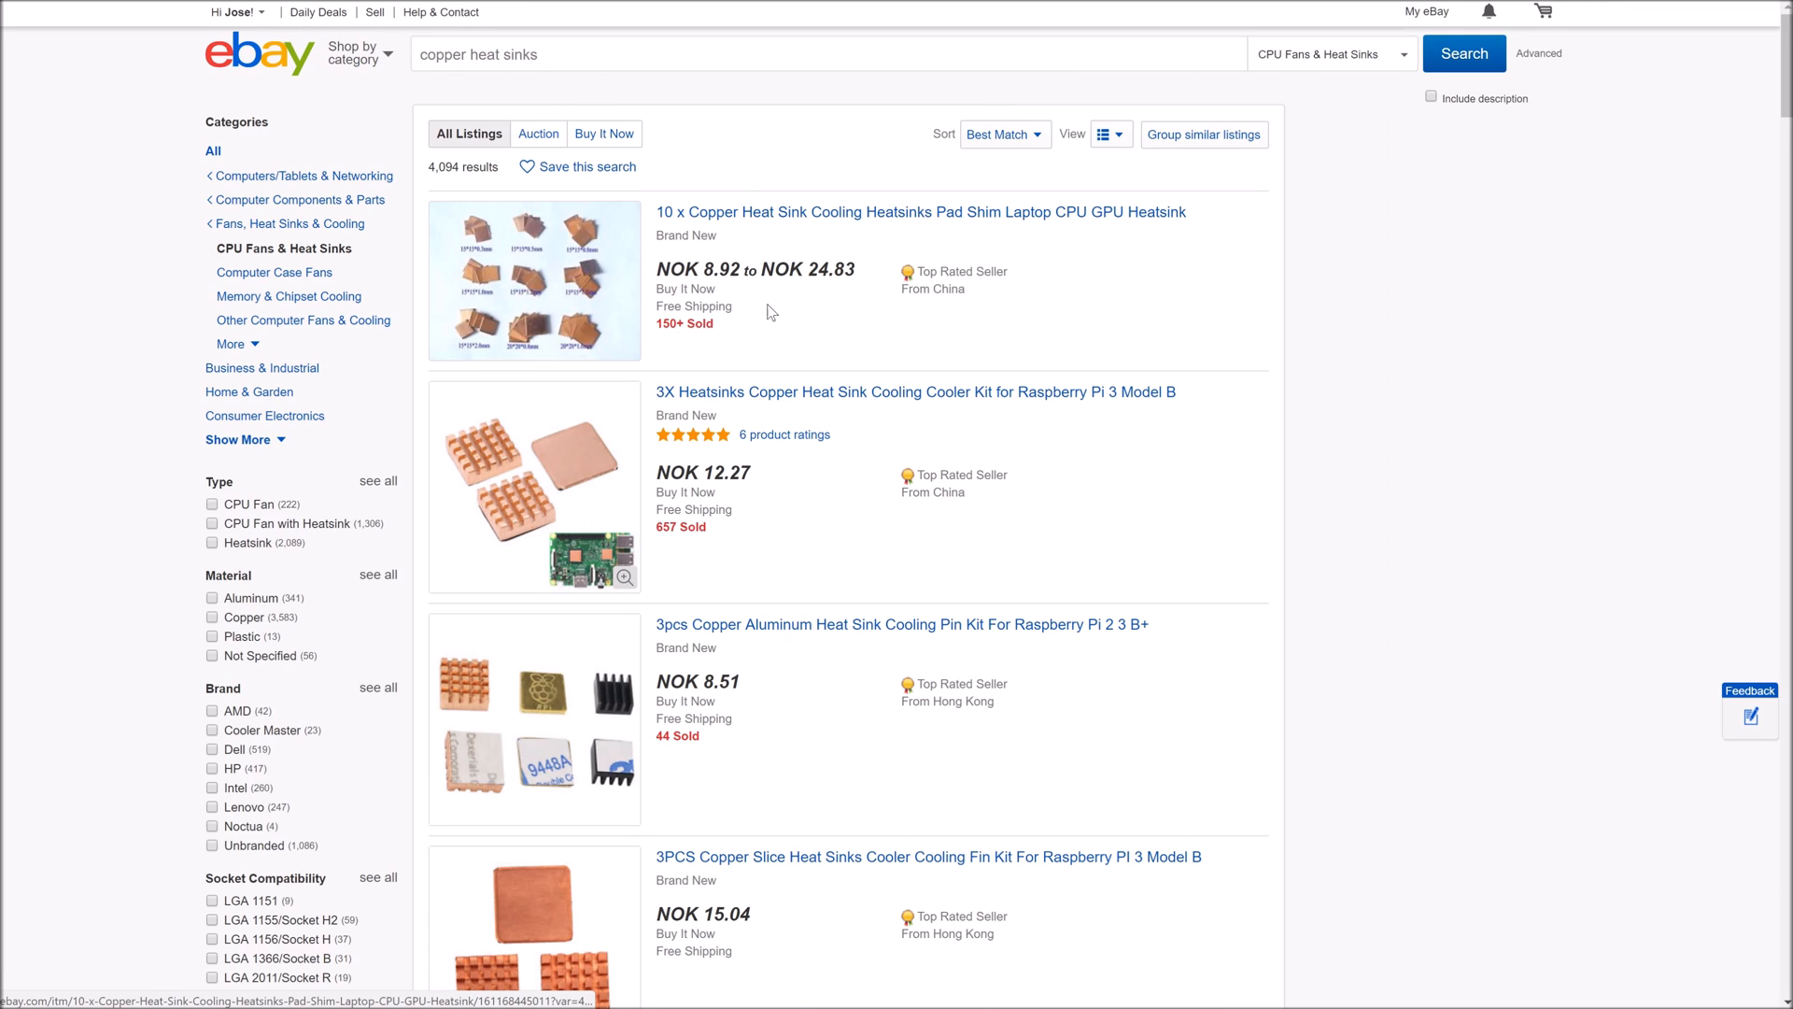
scroll("down", 3)
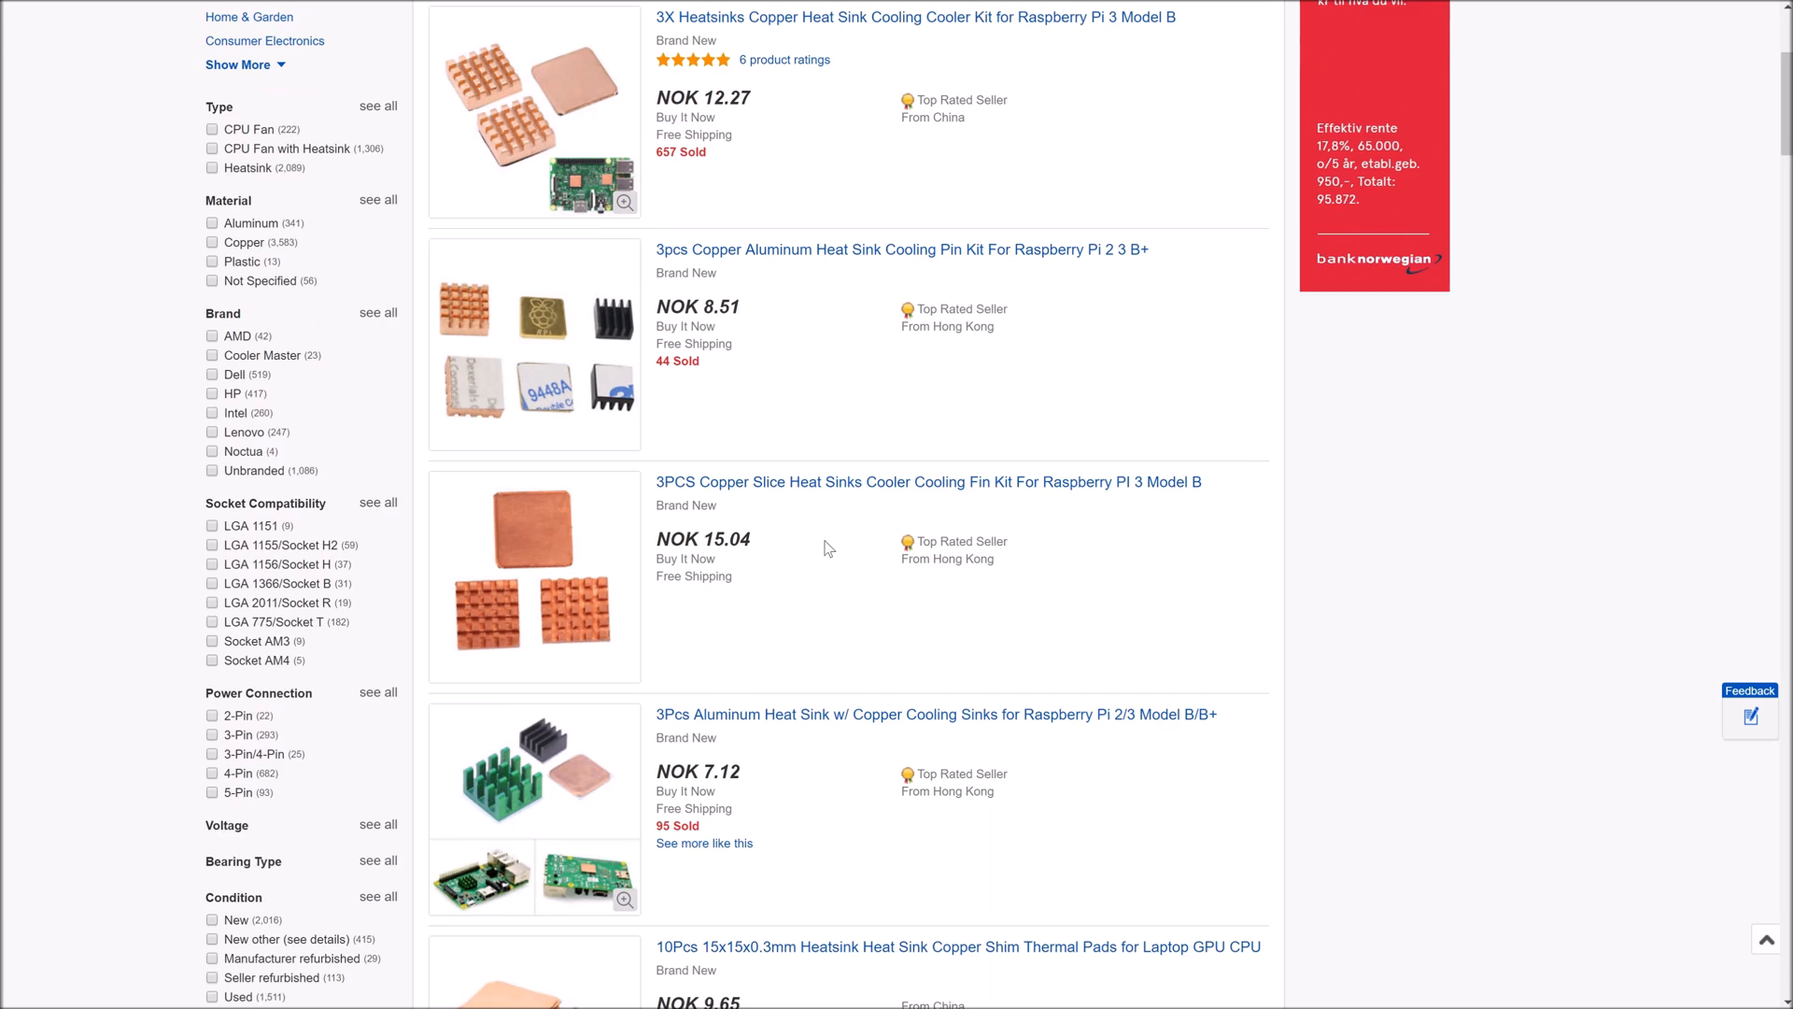
scroll("up", 3)
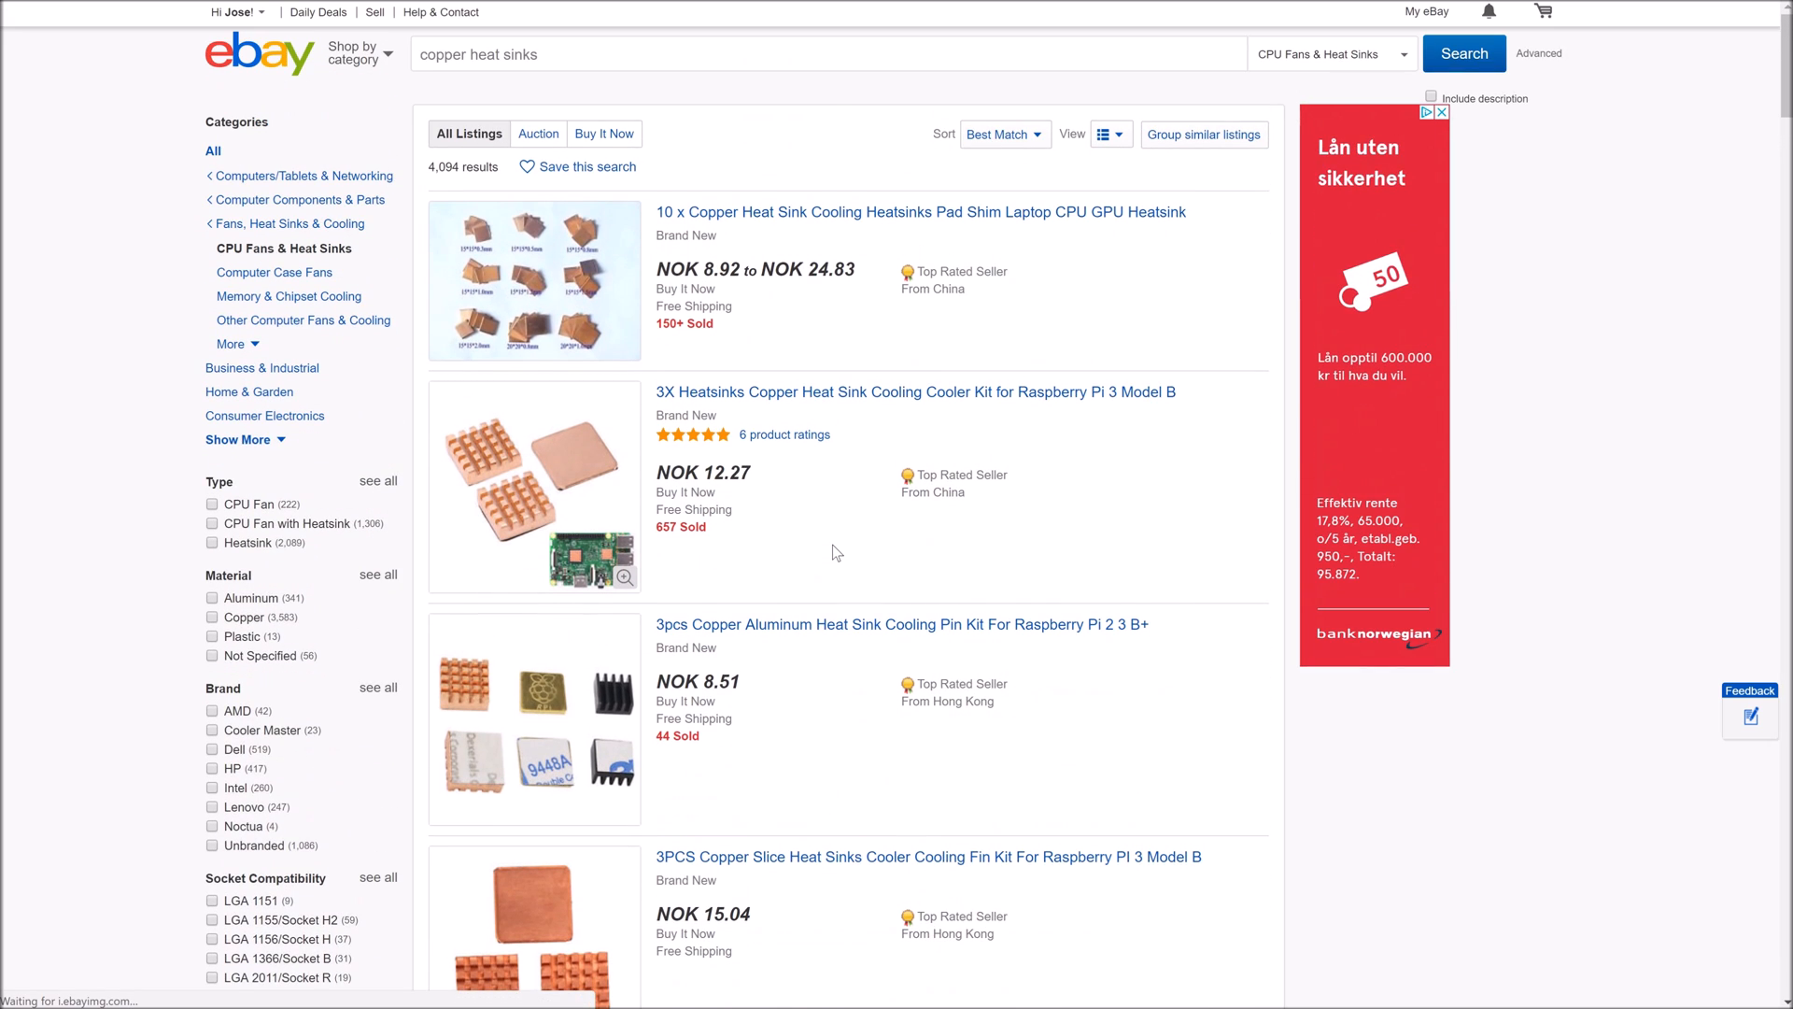
scroll("down", 3)
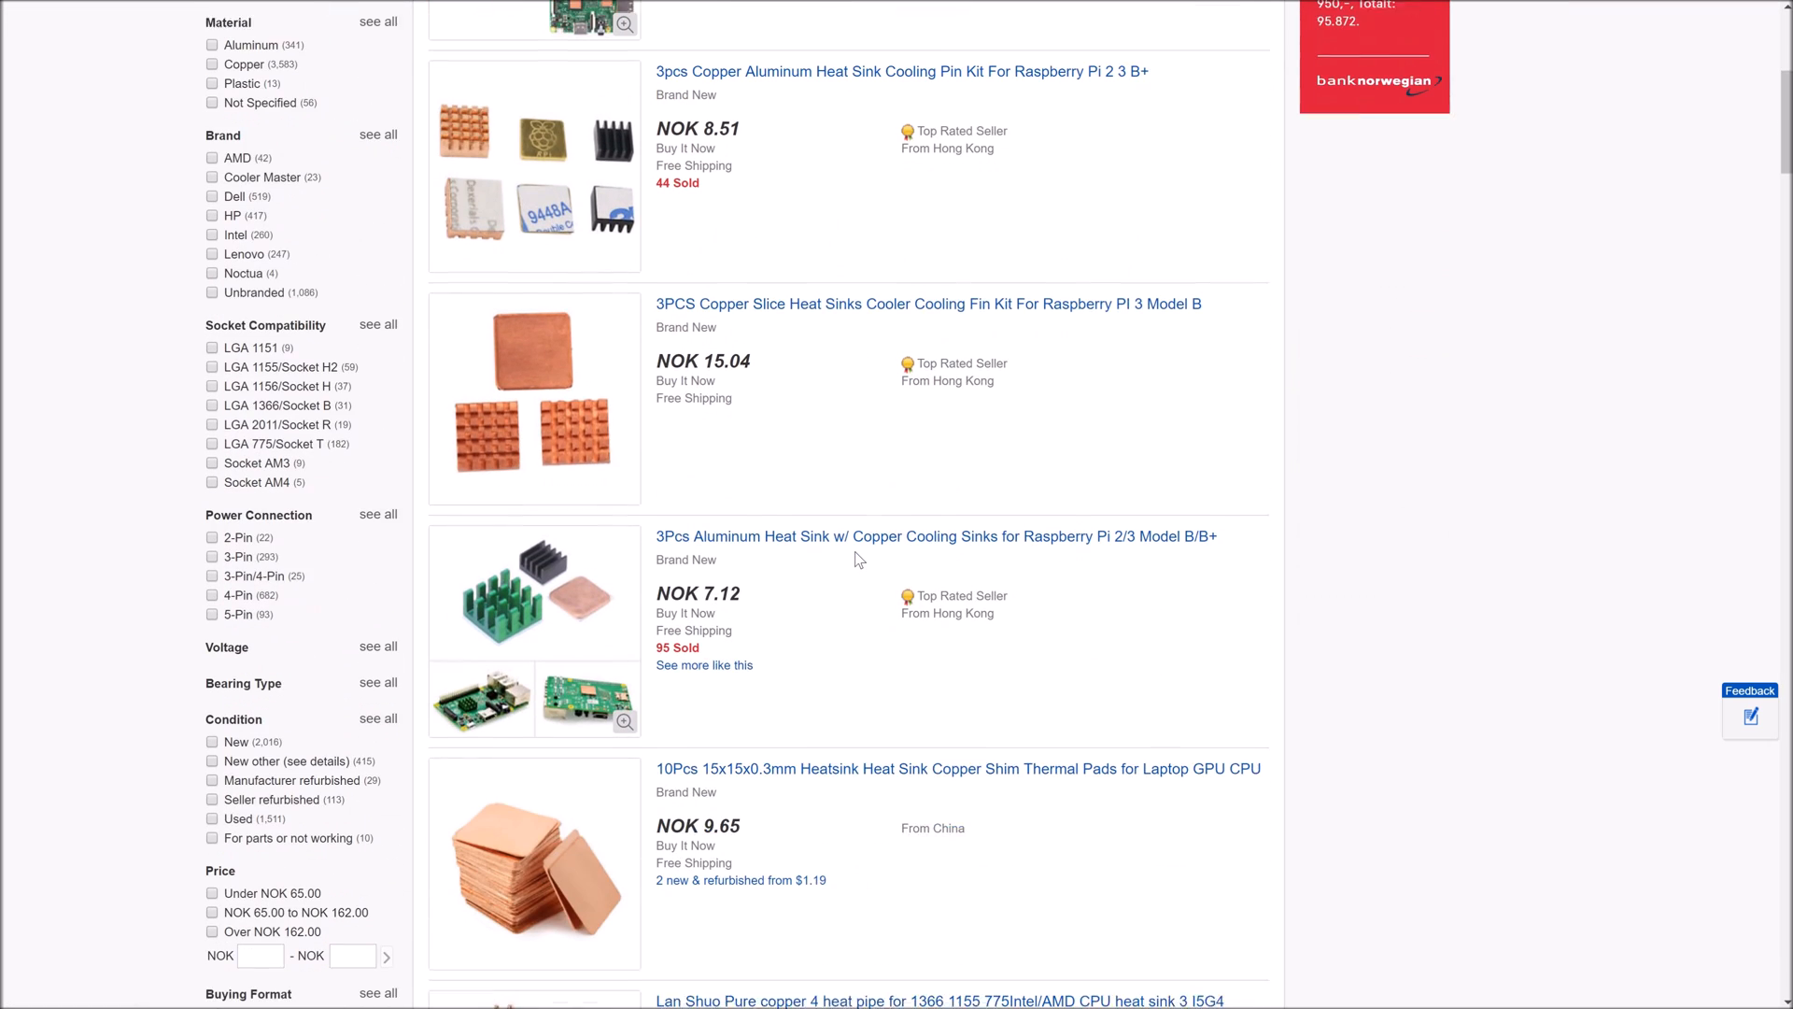
scroll("down", 3)
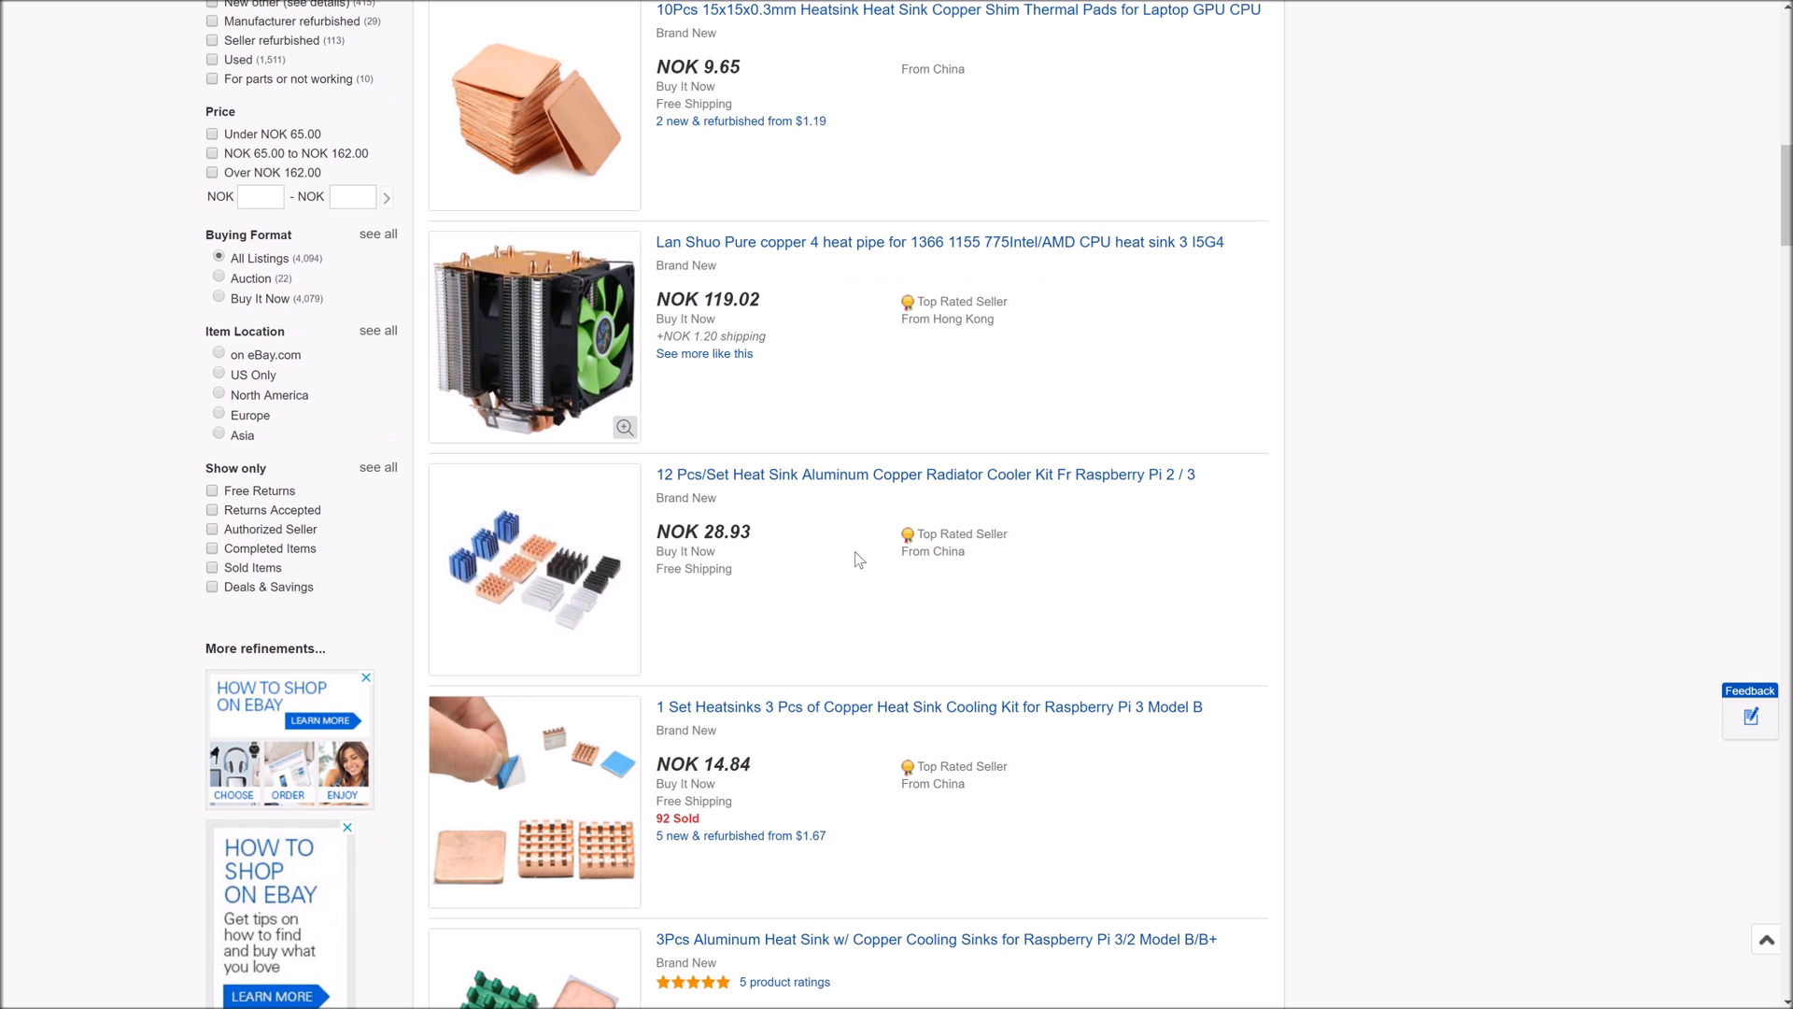
scroll("down", 3)
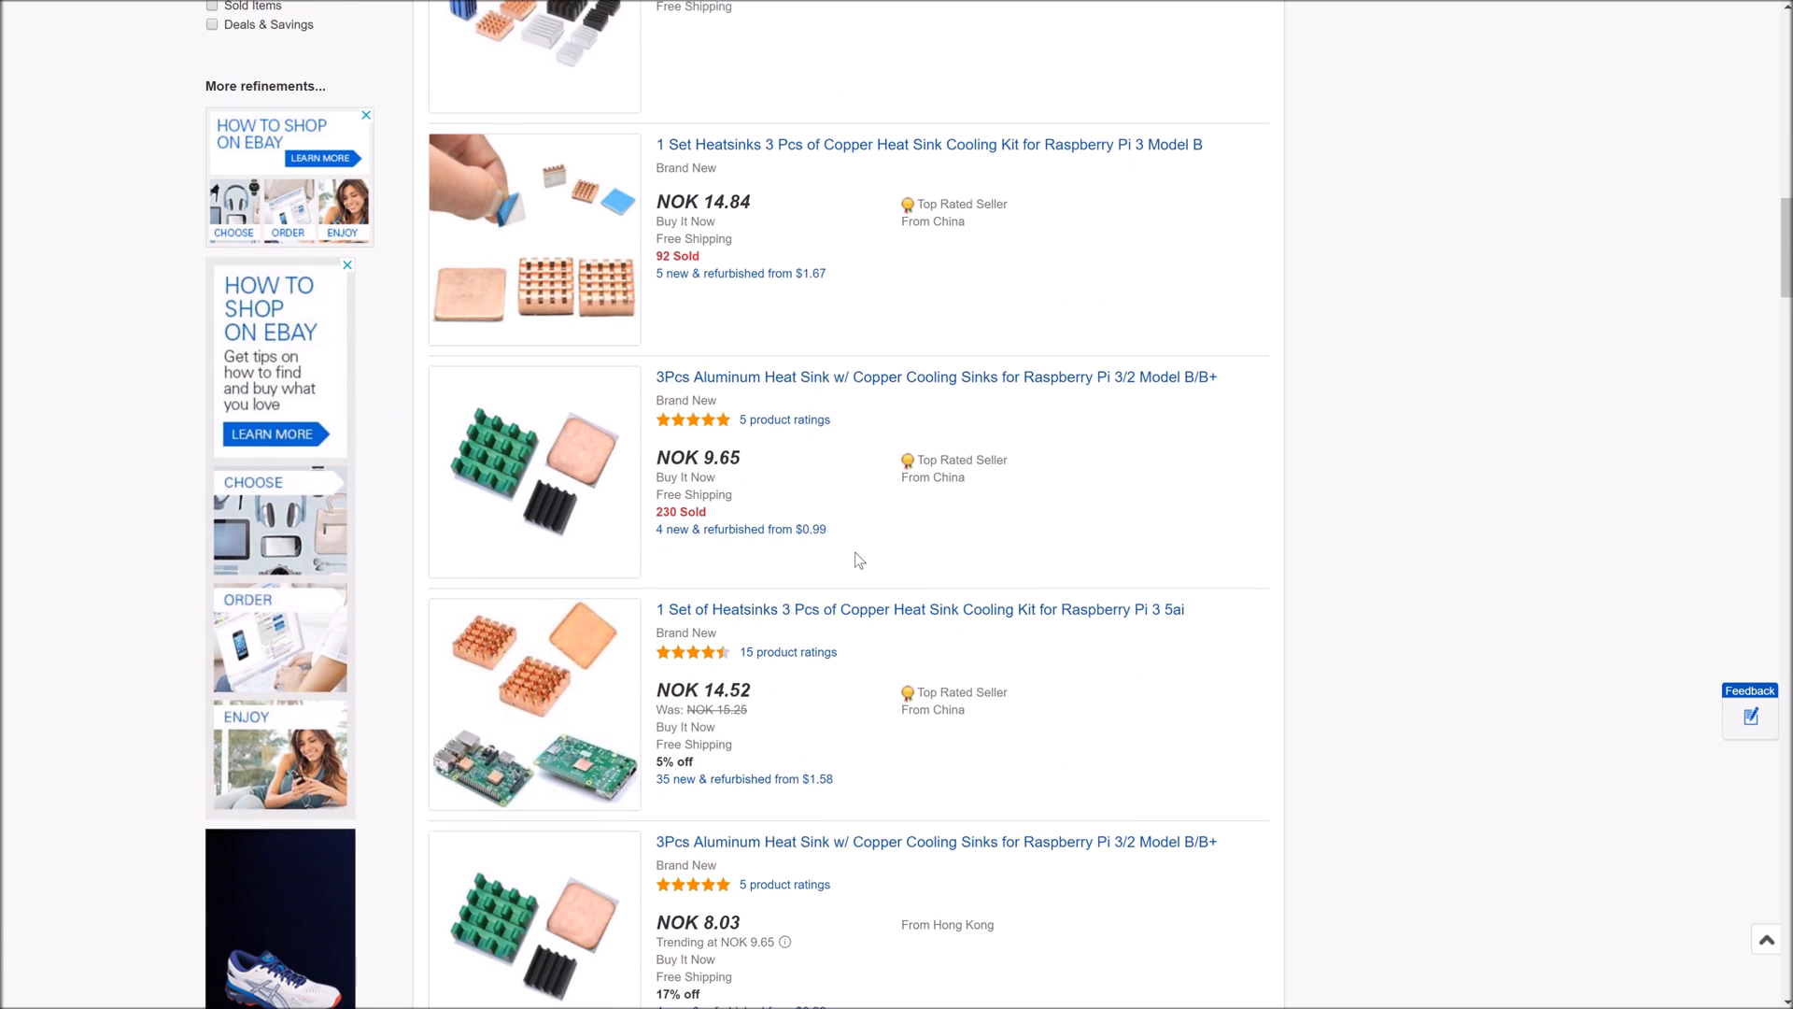
scroll("down", 3)
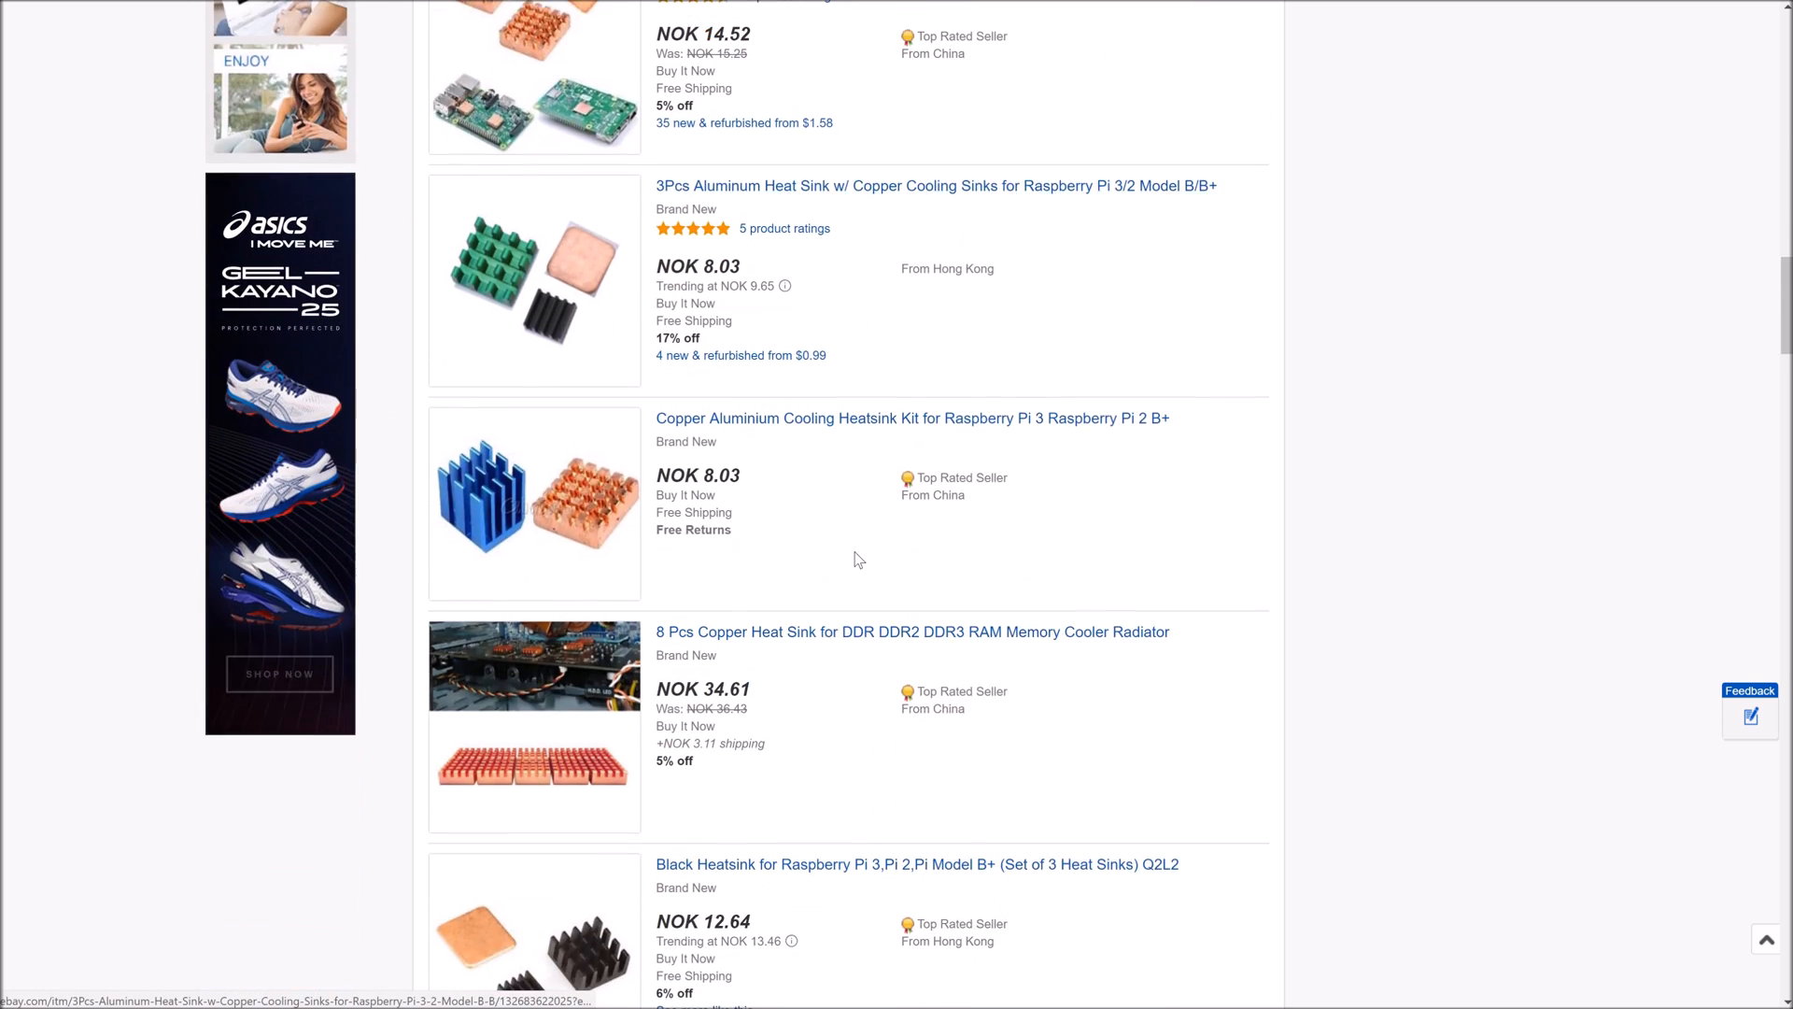
scroll("down", 3)
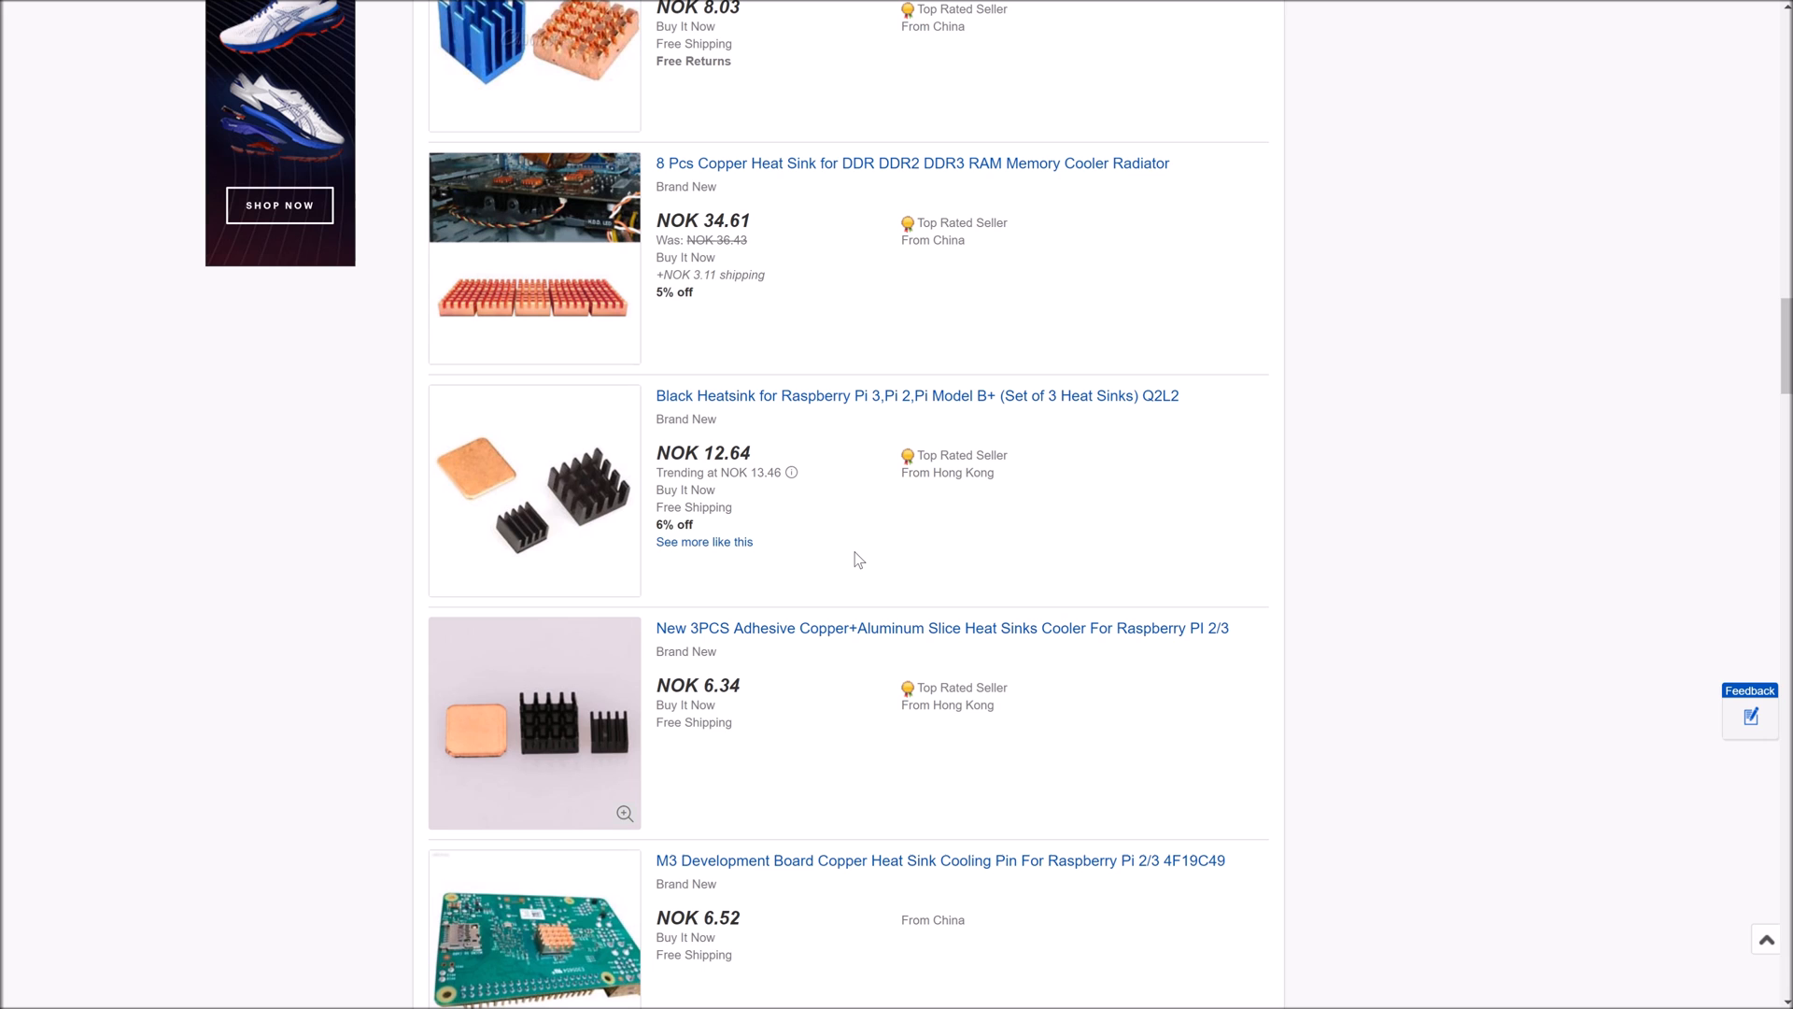